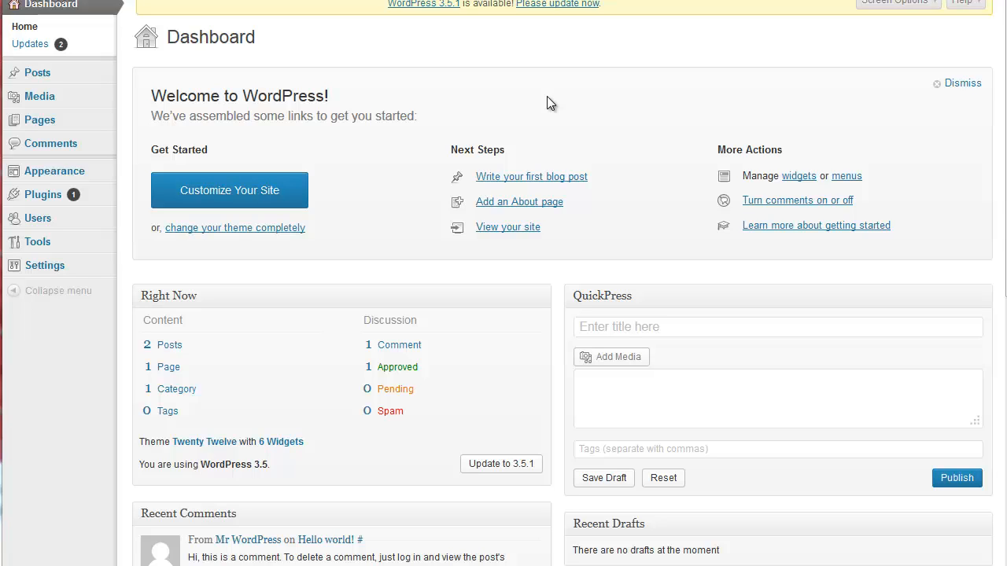
{"action": "mouse_move", "coordinate": [471, 196]}
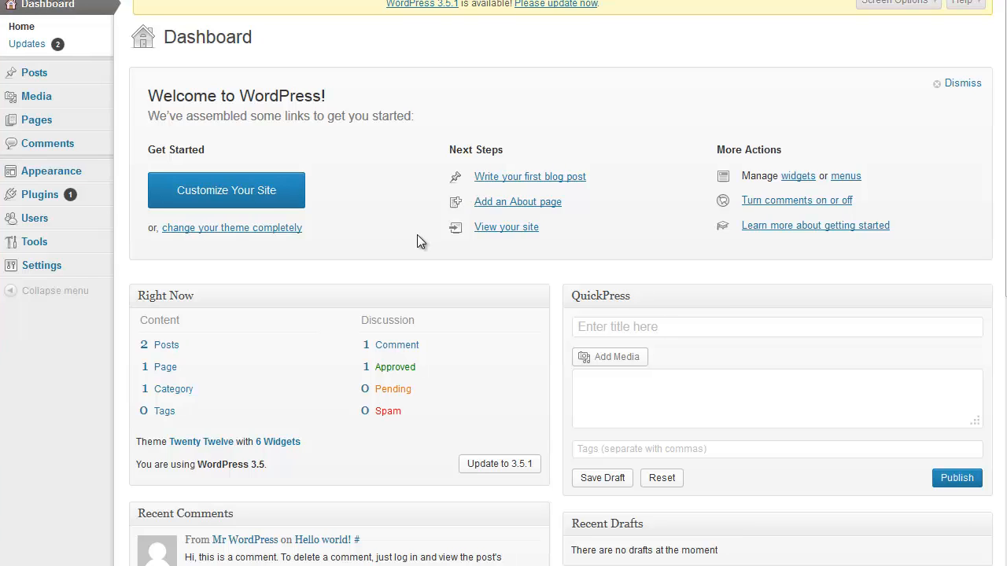
{"action": "mouse_move", "coordinate": [132, 261]}
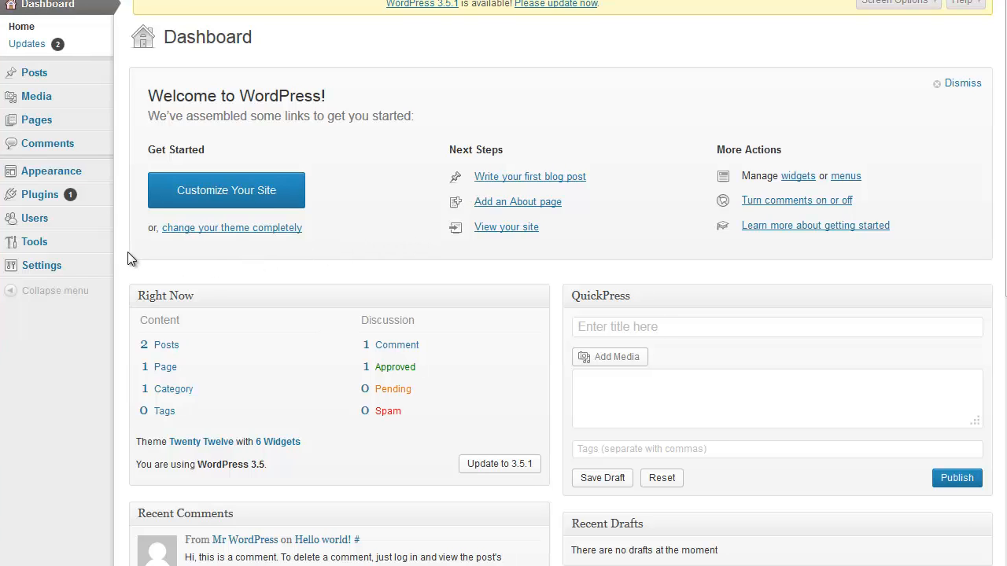
{"action": "mouse_move", "coordinate": [40, 195]}
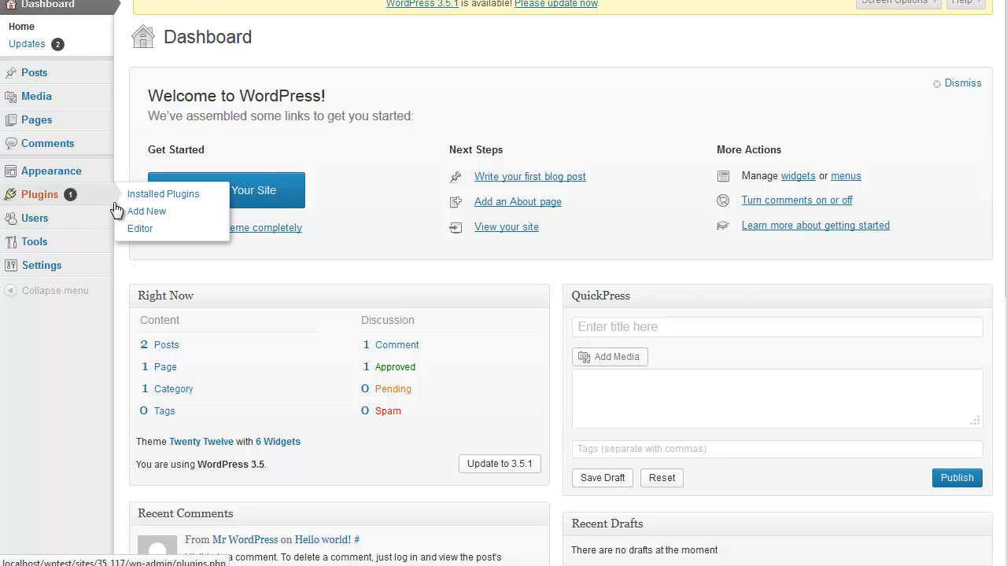
Upload the azonflybox plus alpha zip as a new plugin and install it.
{"action": "left_click", "coordinate": [147, 211]}
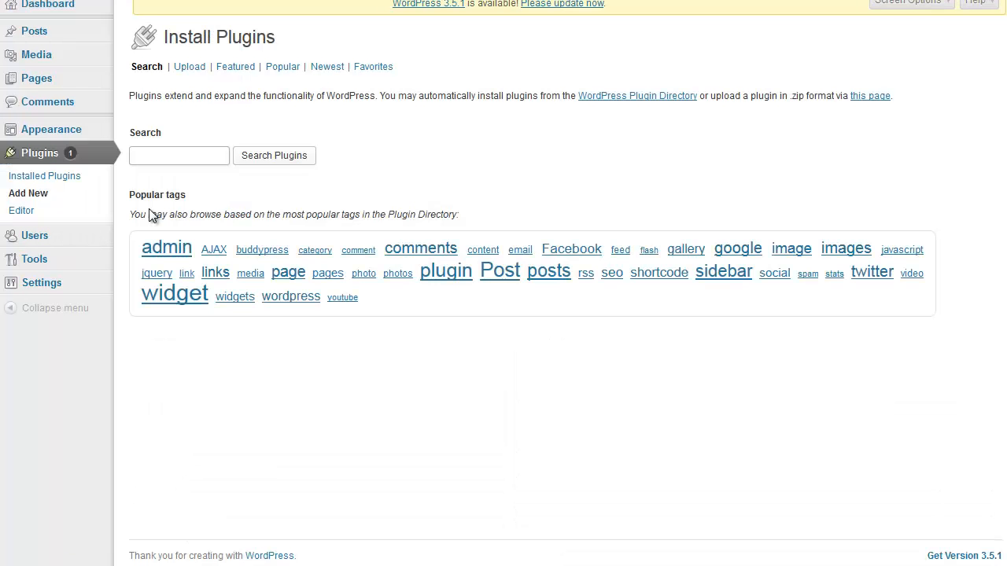
{"action": "left_click", "coordinate": [187, 66]}
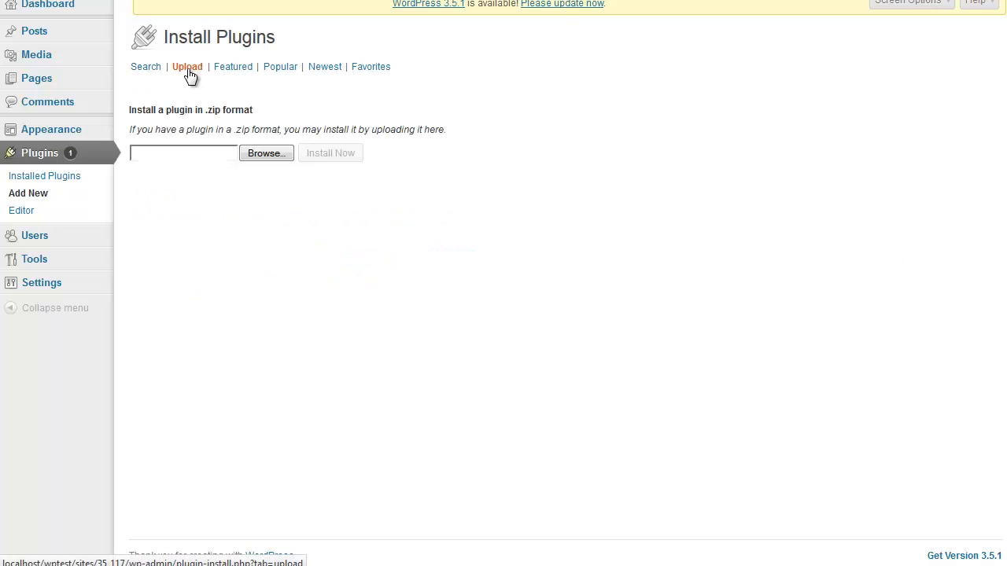
{"action": "left_click", "coordinate": [266, 153]}
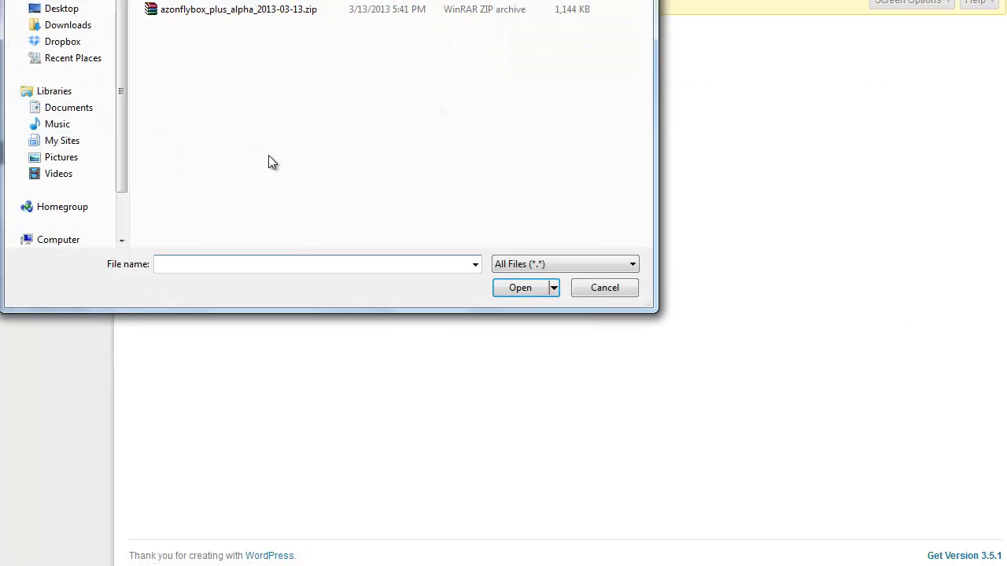
{"action": "left_click", "coordinate": [239, 10]}
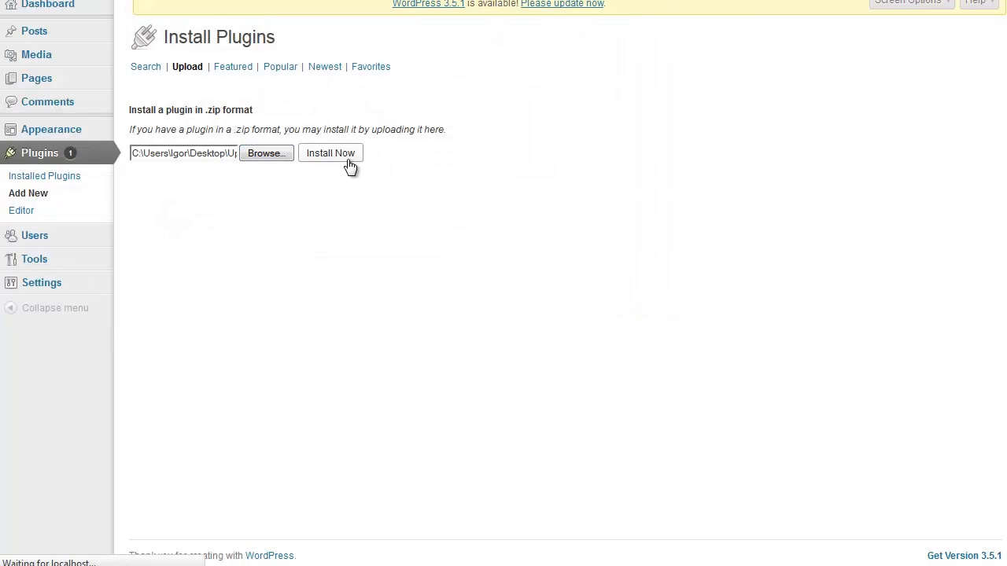
{"action": "left_click", "coordinate": [330, 153]}
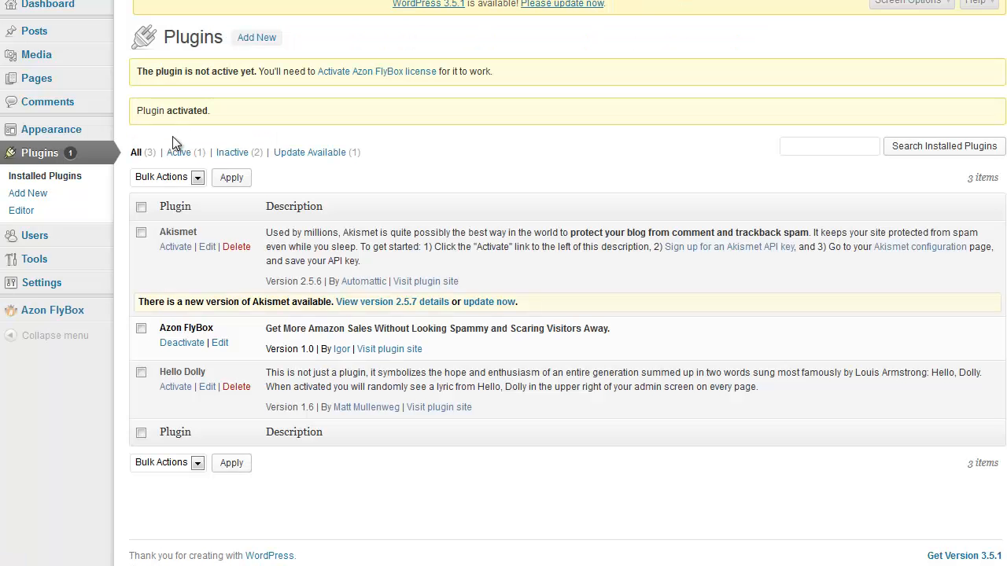
{"action": "mouse_move", "coordinate": [263, 83]}
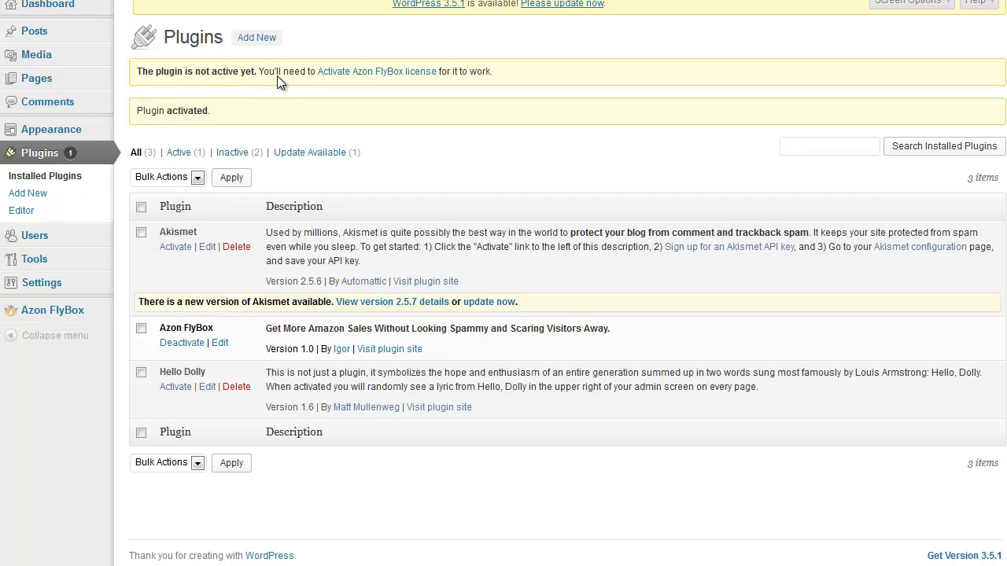
{"action": "mouse_move", "coordinate": [306, 90]}
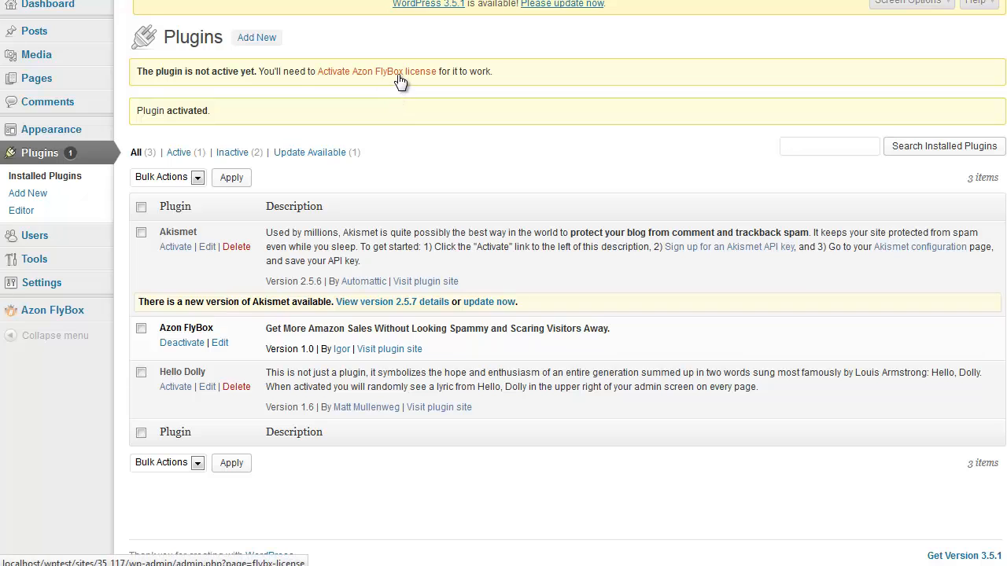
Agree to the license agreement and submit the Azon FlyBox license activation.
{"action": "left_click", "coordinate": [376, 72]}
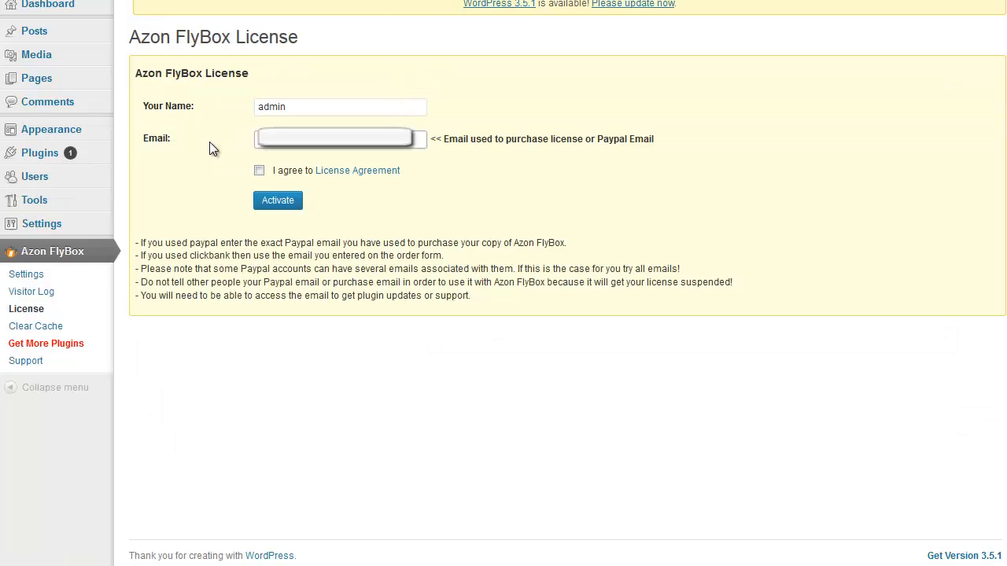
{"action": "mouse_move", "coordinate": [167, 202]}
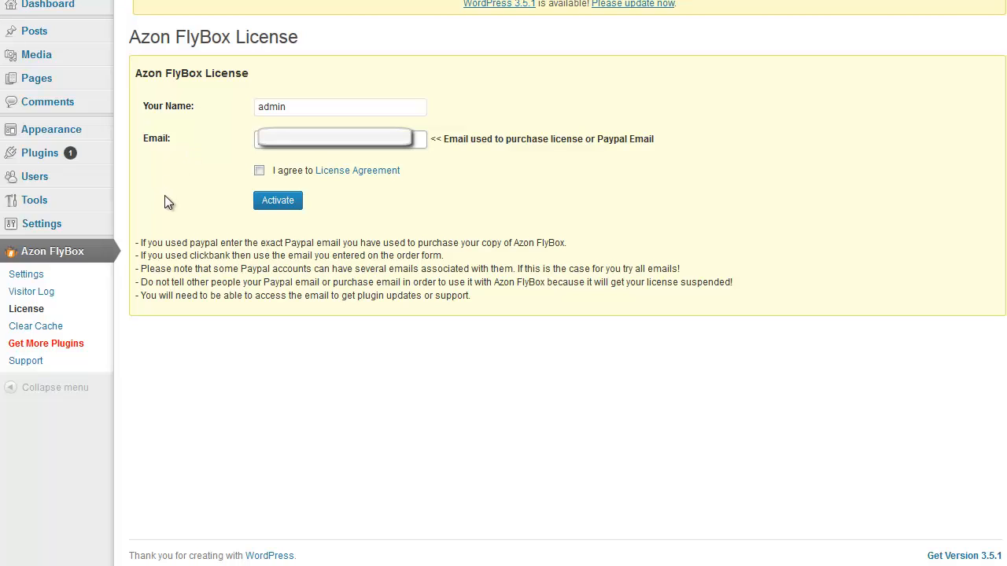
{"action": "mouse_move", "coordinate": [189, 195]}
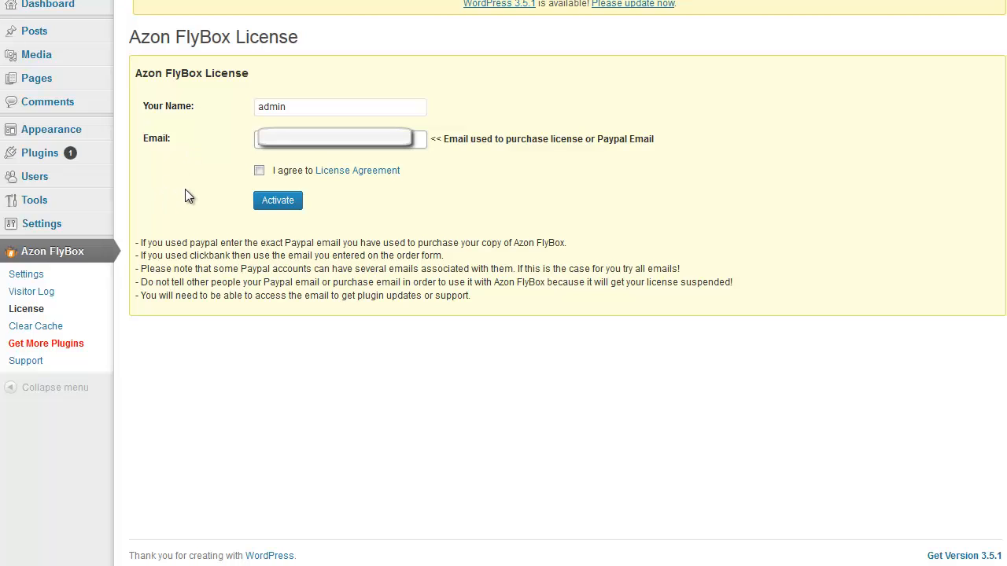
{"action": "left_click", "coordinate": [258, 170]}
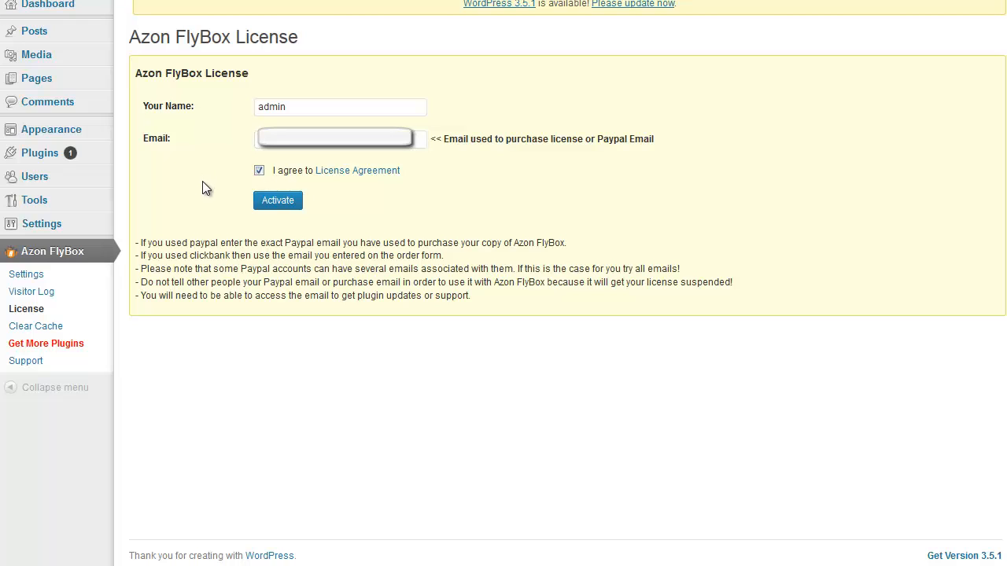
{"action": "left_click", "coordinate": [277, 202]}
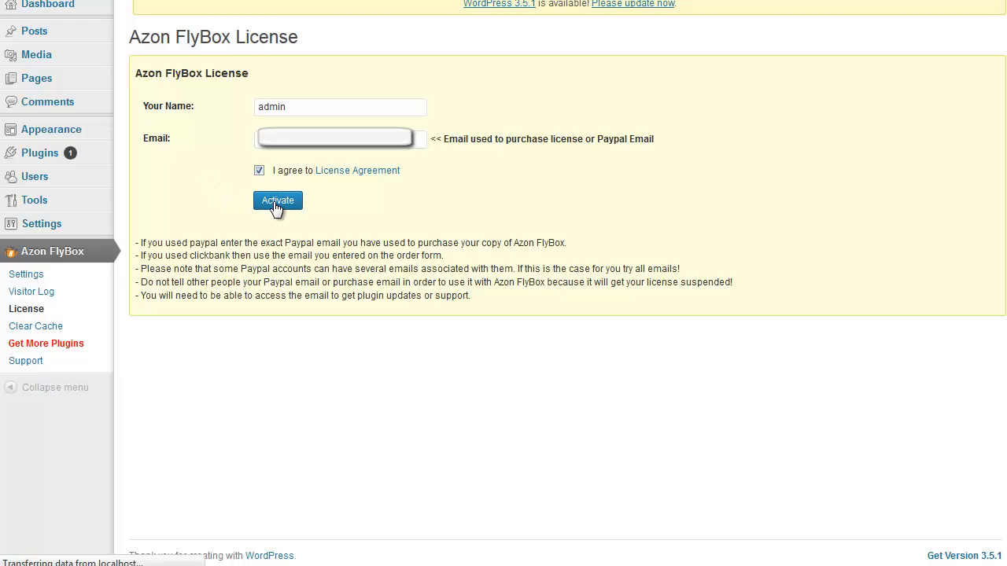
{"action": "left_click", "coordinate": [277, 200]}
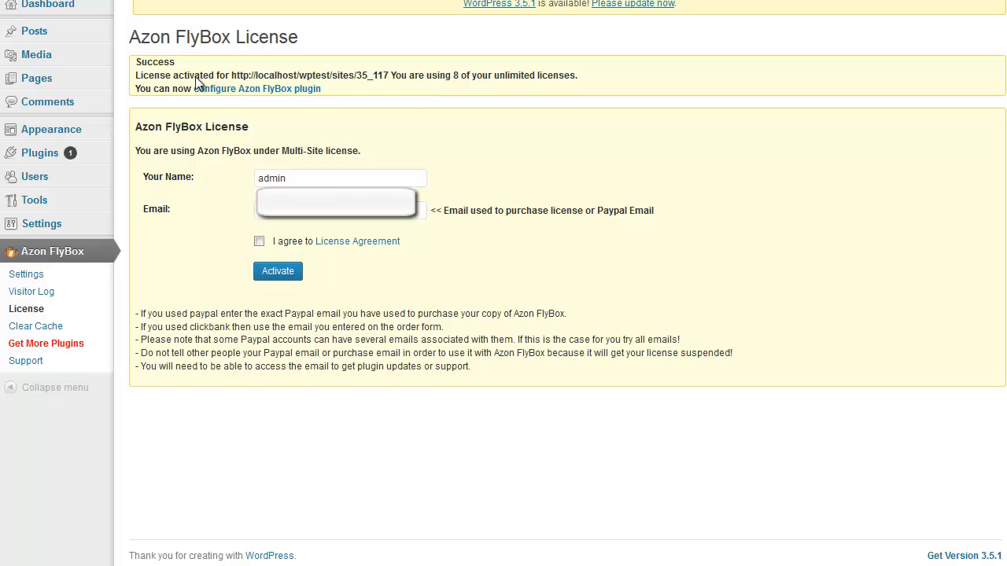
{"action": "mouse_move", "coordinate": [488, 92]}
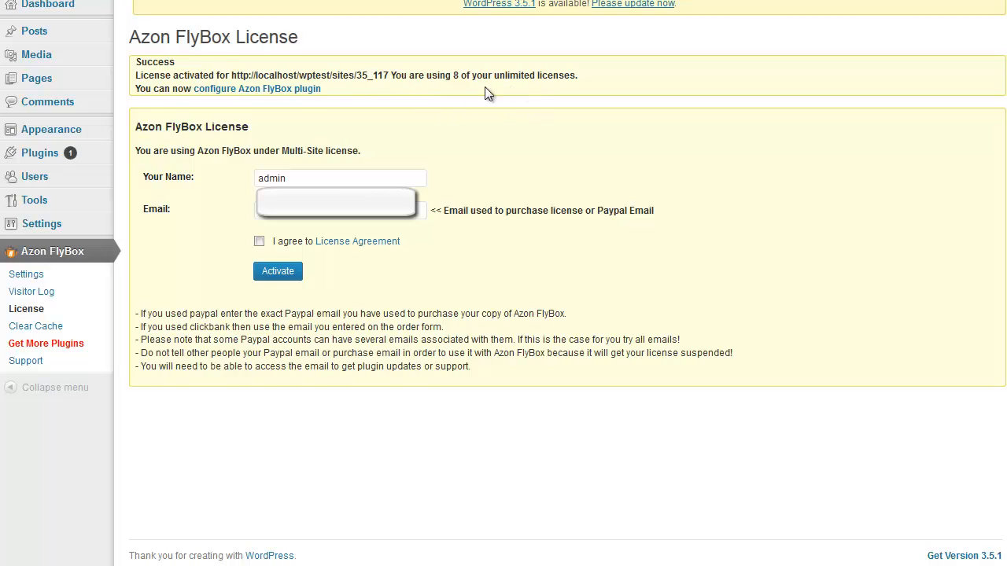
{"action": "mouse_move", "coordinate": [485, 123]}
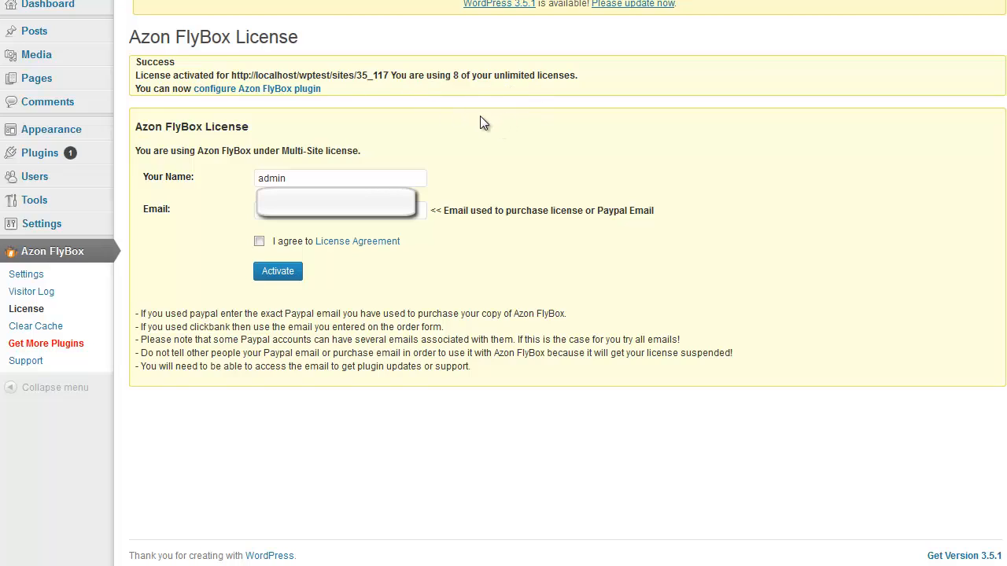
{"action": "mouse_move", "coordinate": [504, 150]}
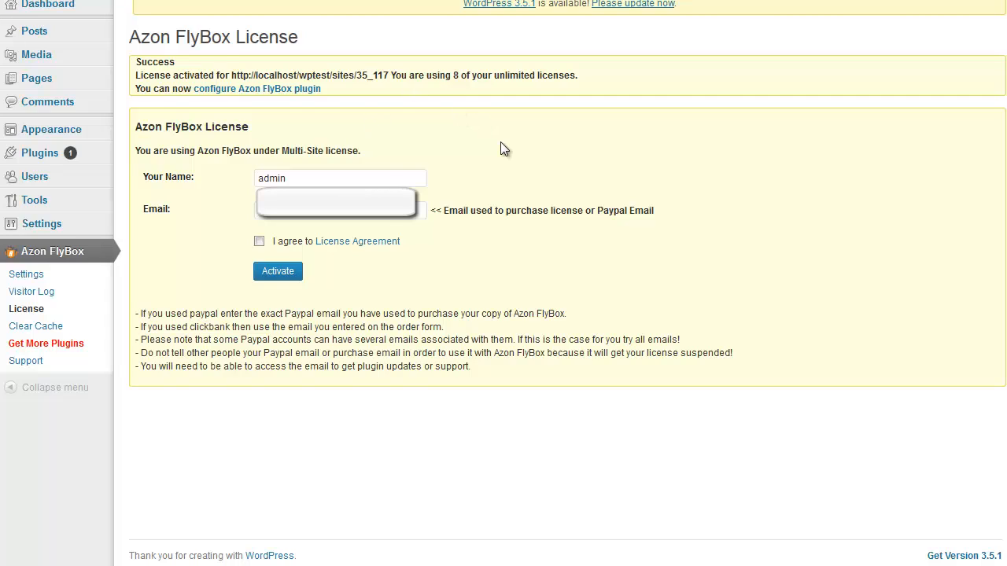
{"action": "mouse_move", "coordinate": [464, 127]}
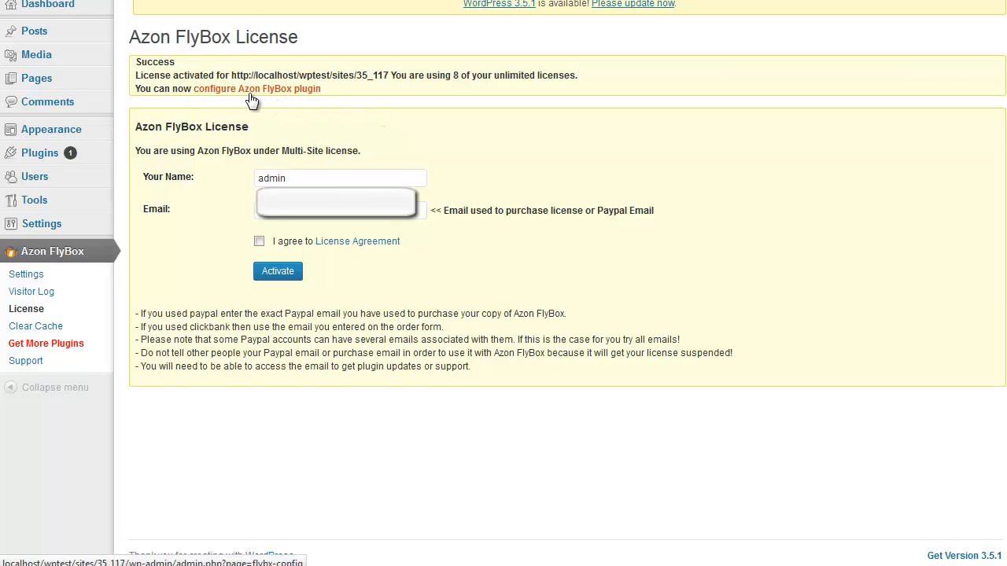
Start the quick setup tour and set the unsupported-country fallback to US listings.
{"action": "left_click", "coordinate": [257, 88]}
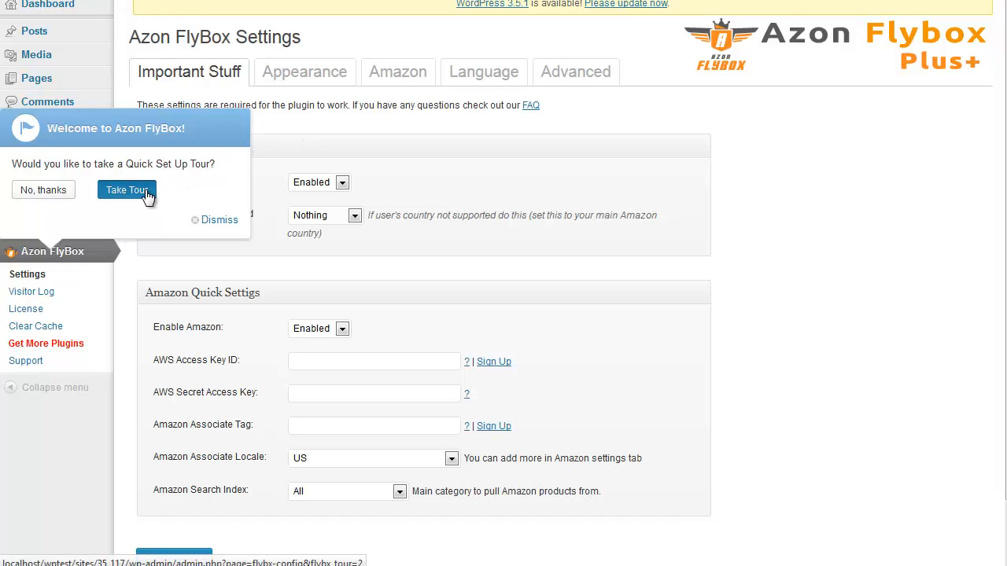
{"action": "left_click", "coordinate": [126, 189]}
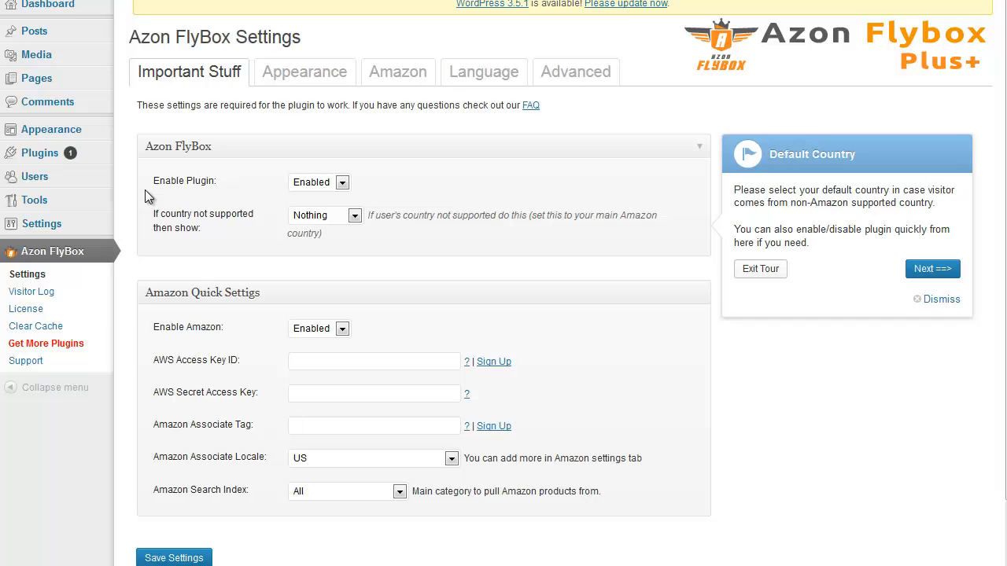
{"action": "mouse_move", "coordinate": [825, 346]}
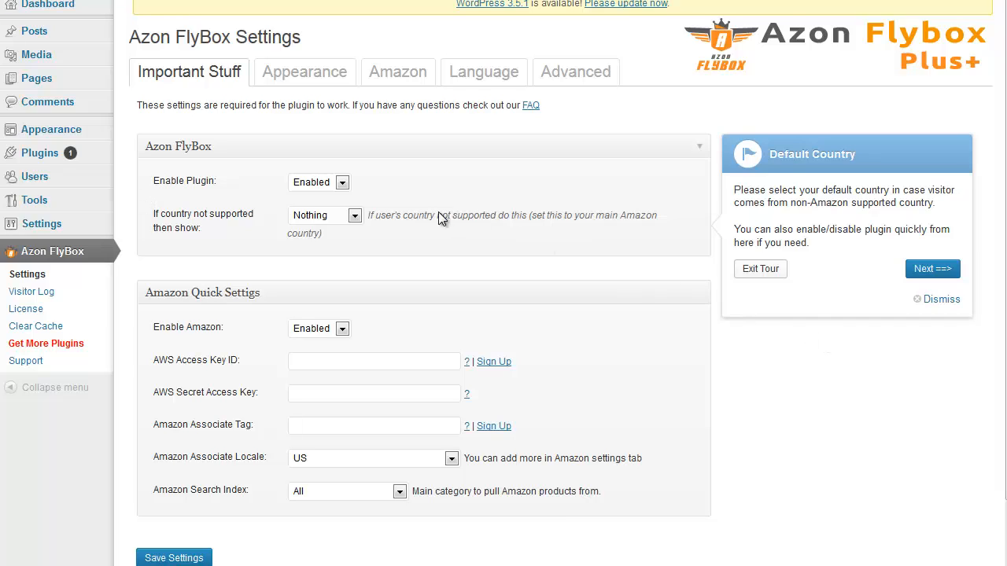
{"action": "mouse_move", "coordinate": [334, 217]}
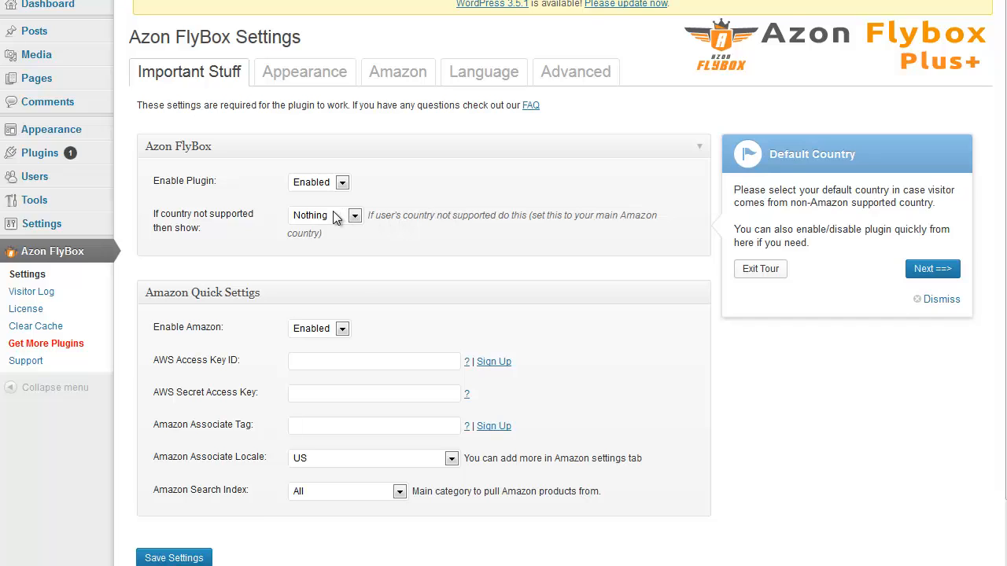
{"action": "left_click", "coordinate": [324, 214]}
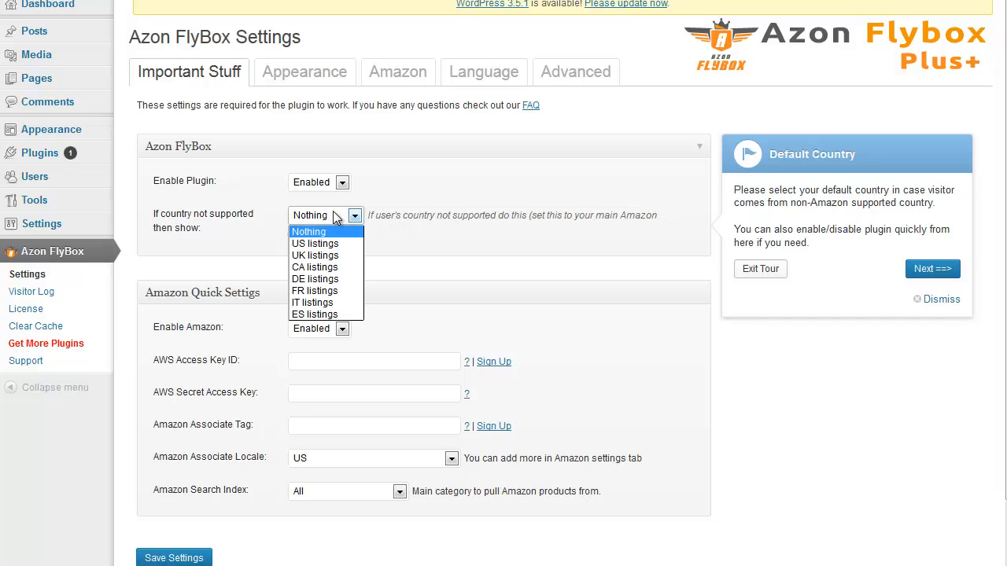
{"action": "mouse_move", "coordinate": [246, 205]}
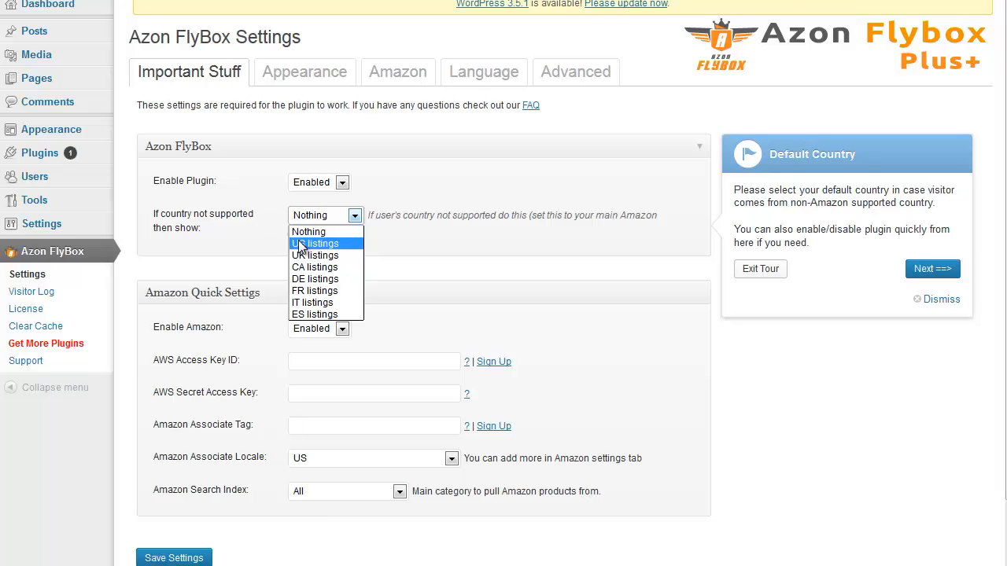
{"action": "left_click", "coordinate": [315, 242]}
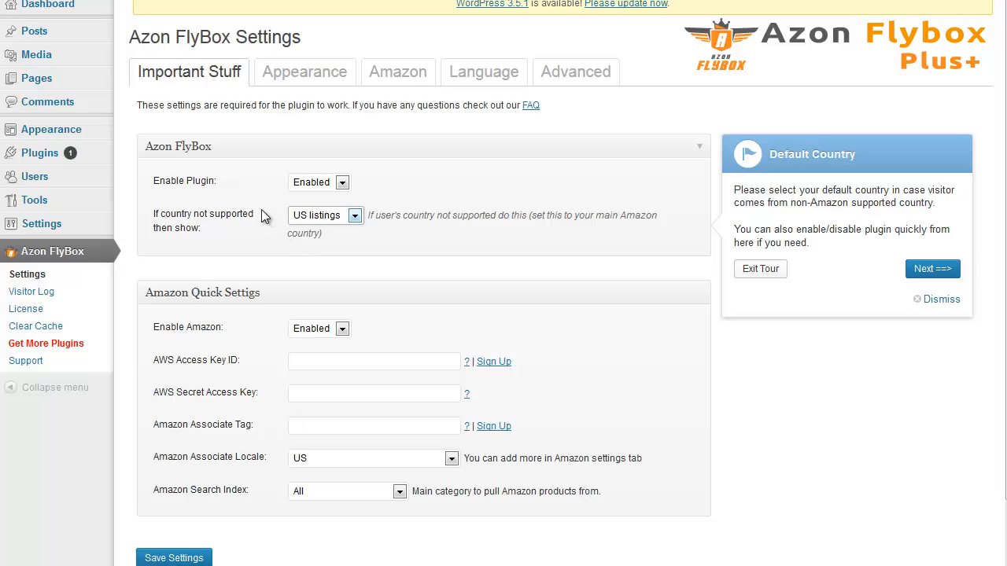
{"action": "mouse_move", "coordinate": [340, 229]}
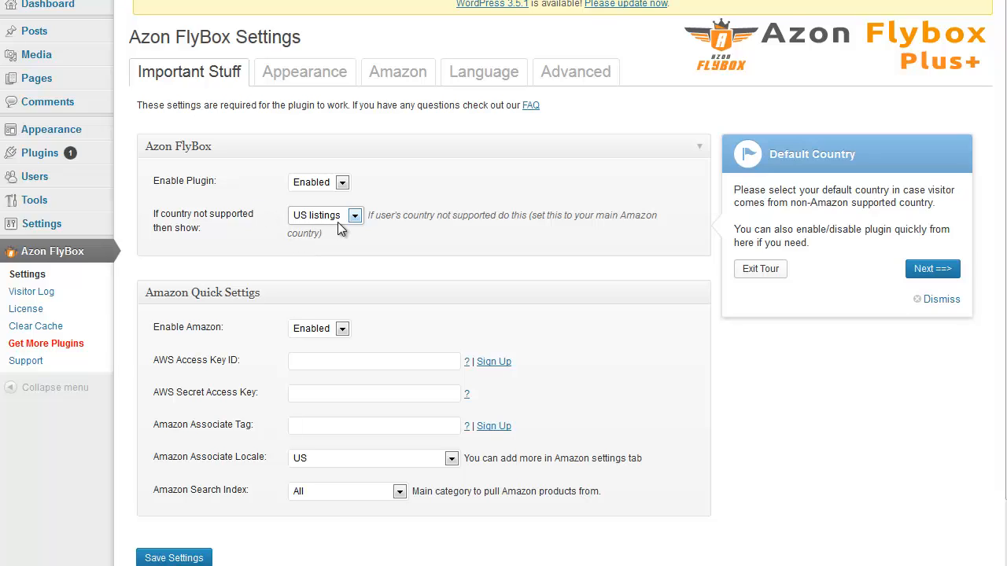
{"action": "mouse_move", "coordinate": [551, 255]}
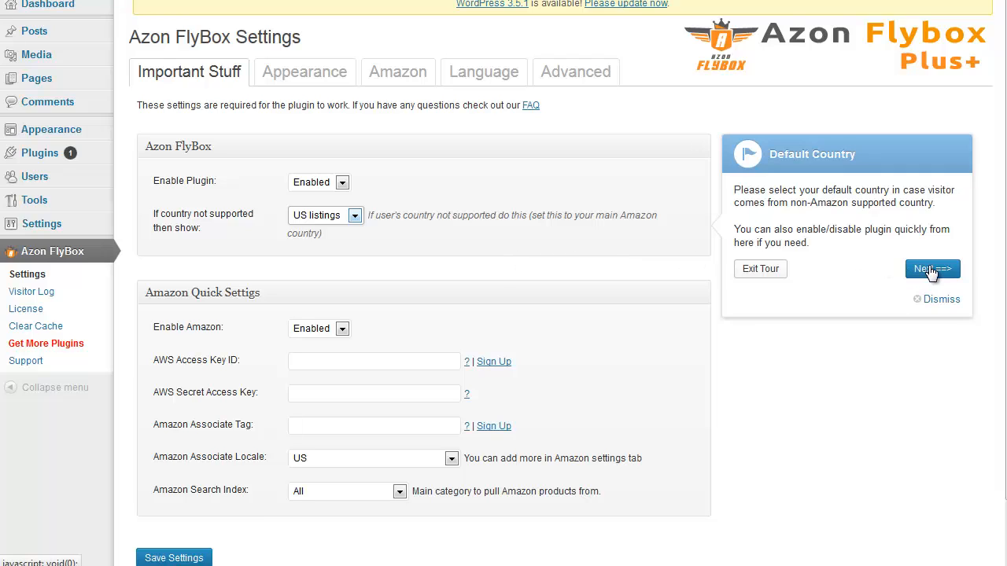
Advance the tour to Important Stuff and consult the help on getting Amazon access keys.
{"action": "left_click", "coordinate": [931, 269]}
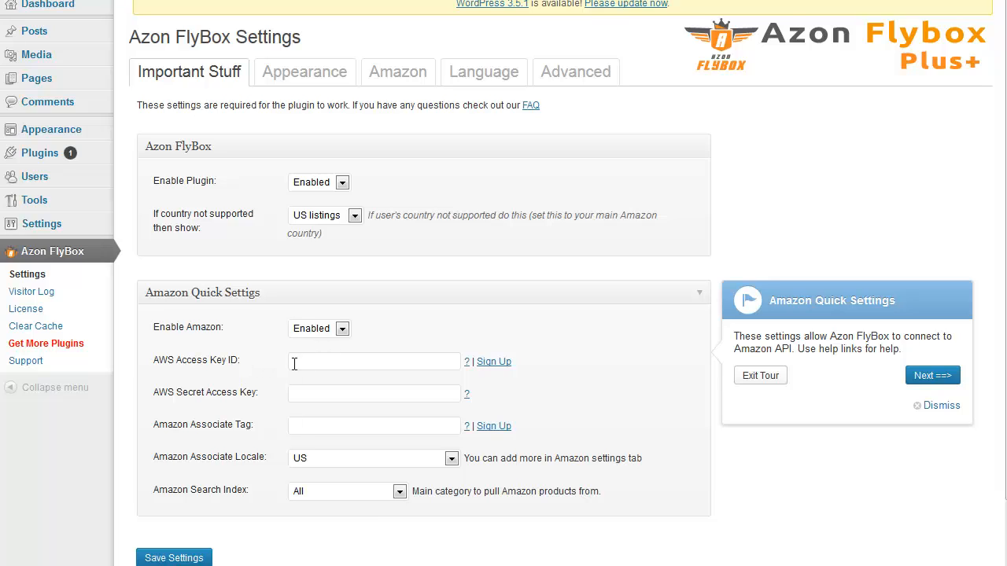
{"action": "mouse_move", "coordinate": [221, 437]}
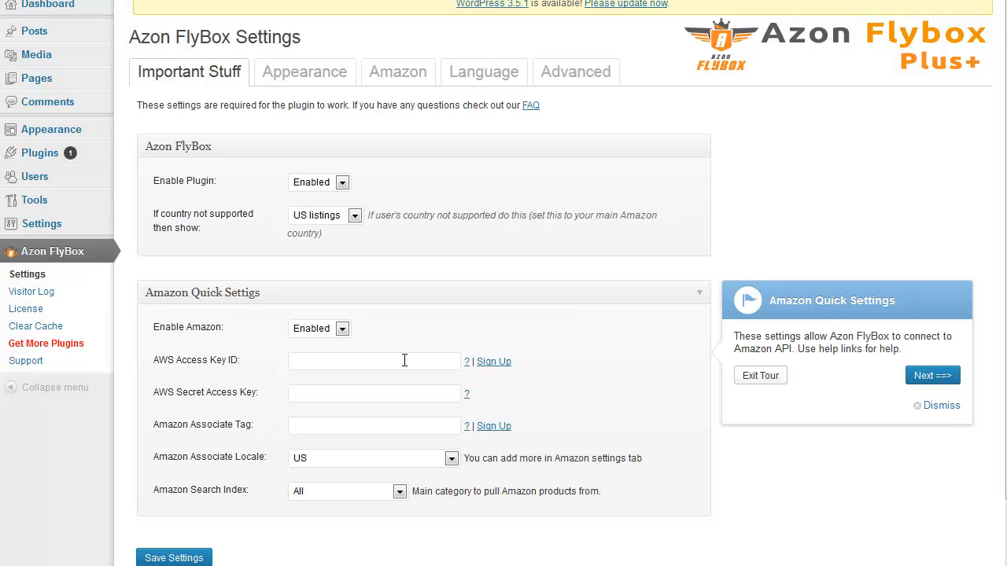
{"action": "mouse_move", "coordinate": [467, 360]}
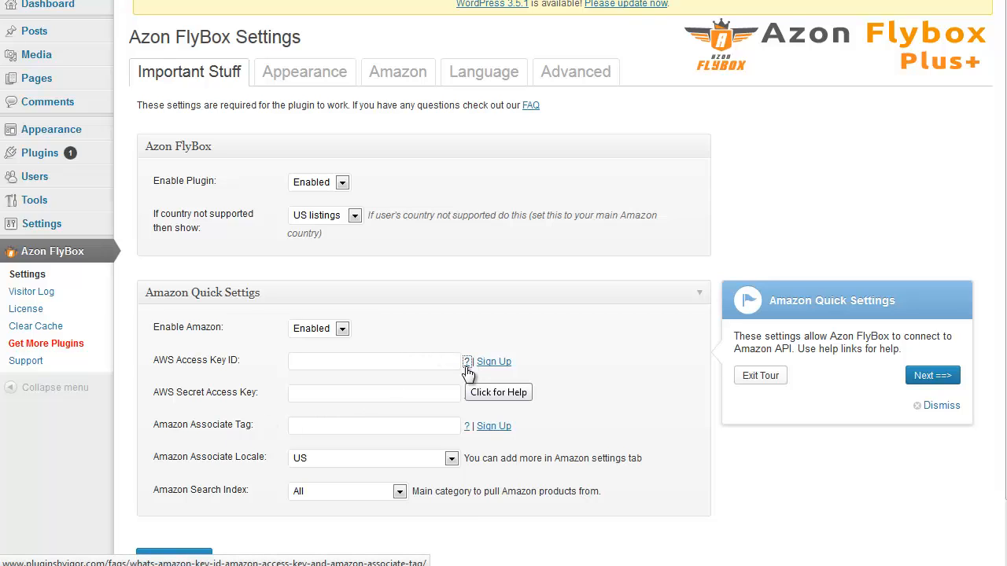
{"action": "left_click", "coordinate": [467, 360]}
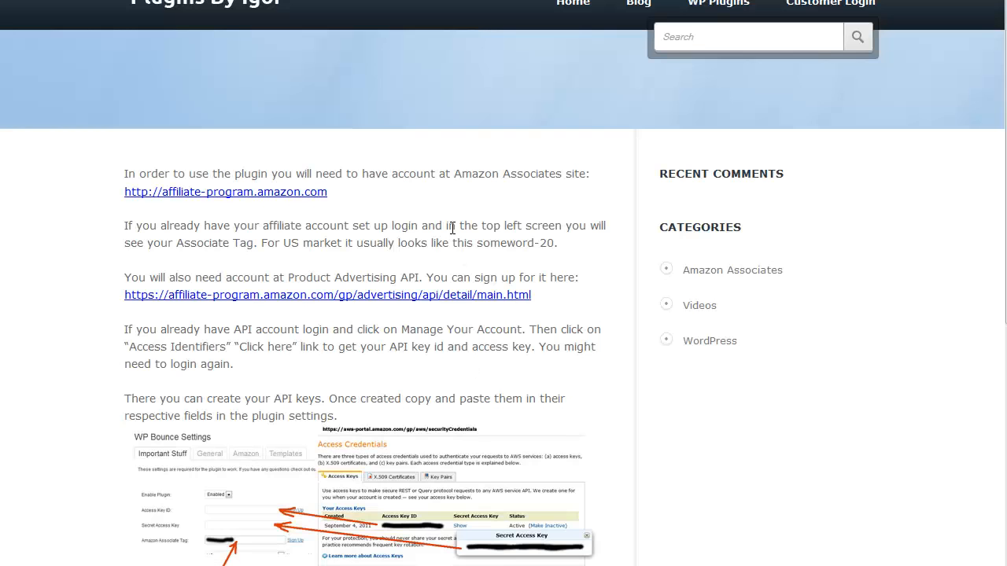
{"action": "scroll", "scroll_direction": "down", "scroll_amount": 3}
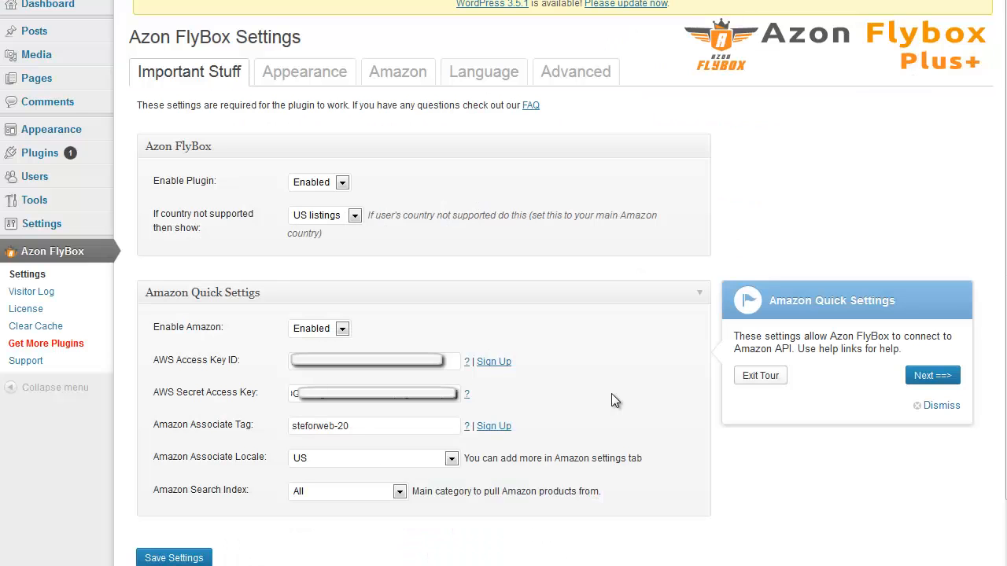
{"action": "mouse_move", "coordinate": [683, 381]}
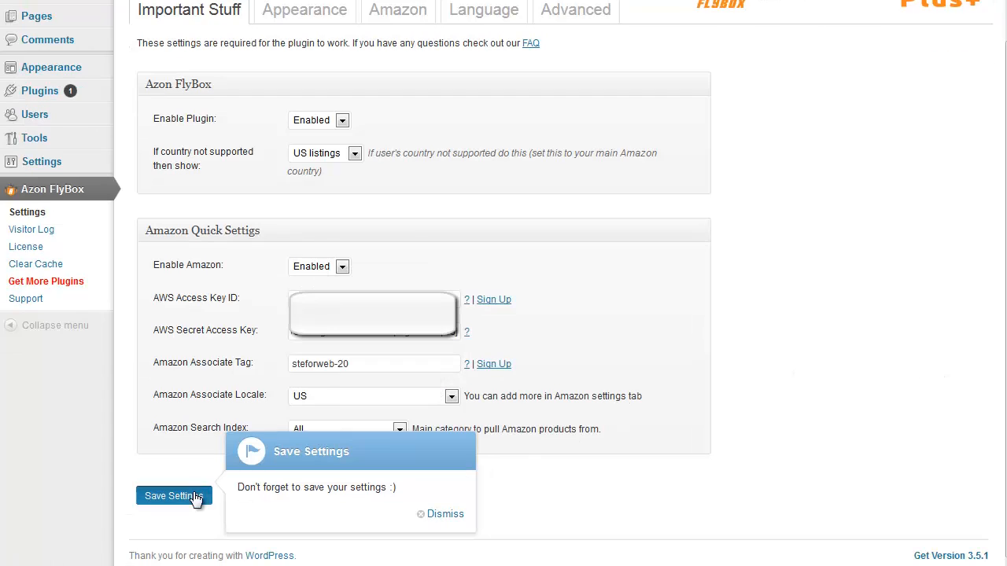
Save the entered Amazon keys and associate tag with Save Settings.
{"action": "left_click", "coordinate": [173, 495]}
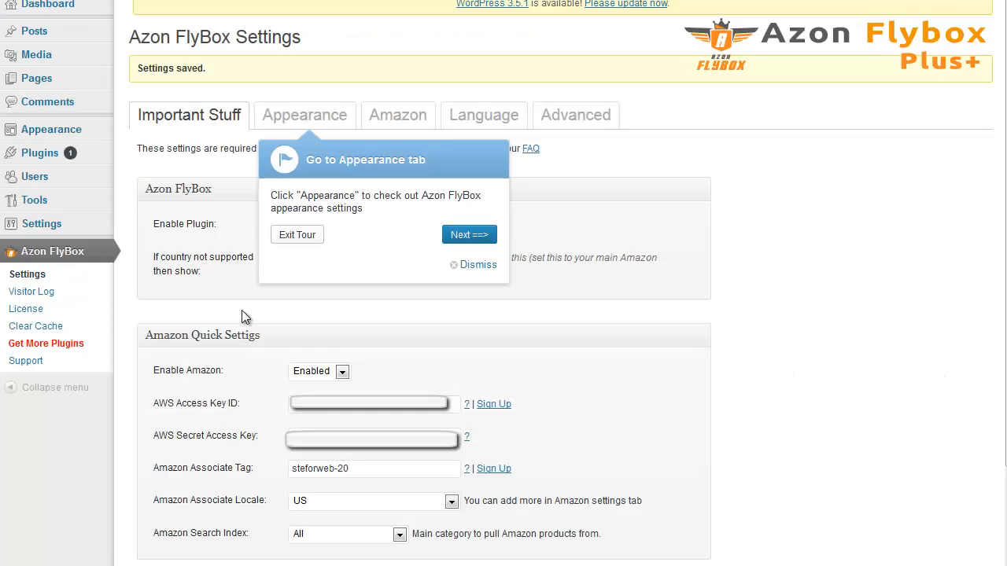
{"action": "mouse_move", "coordinate": [189, 85]}
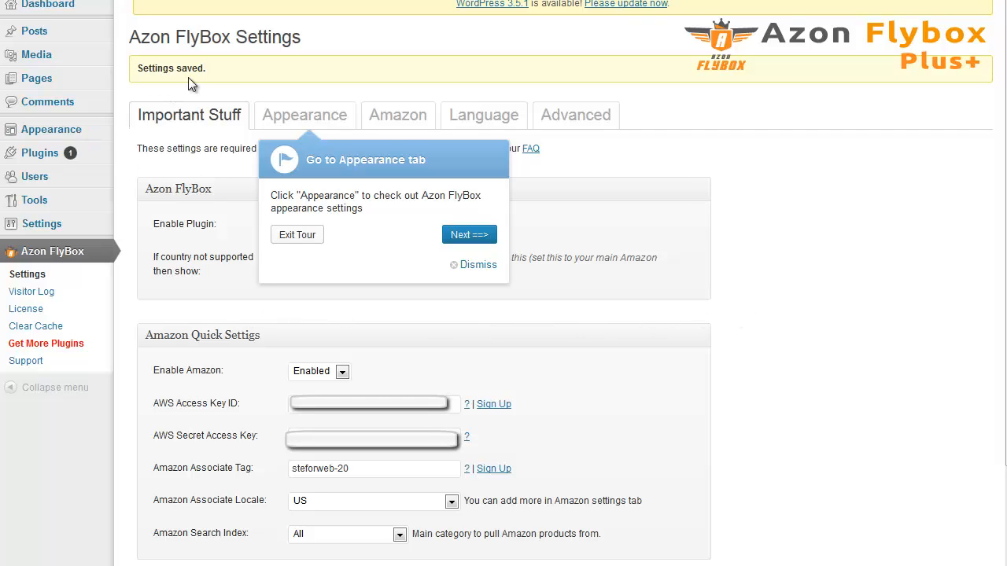
{"action": "double_click", "coordinate": [170, 69]}
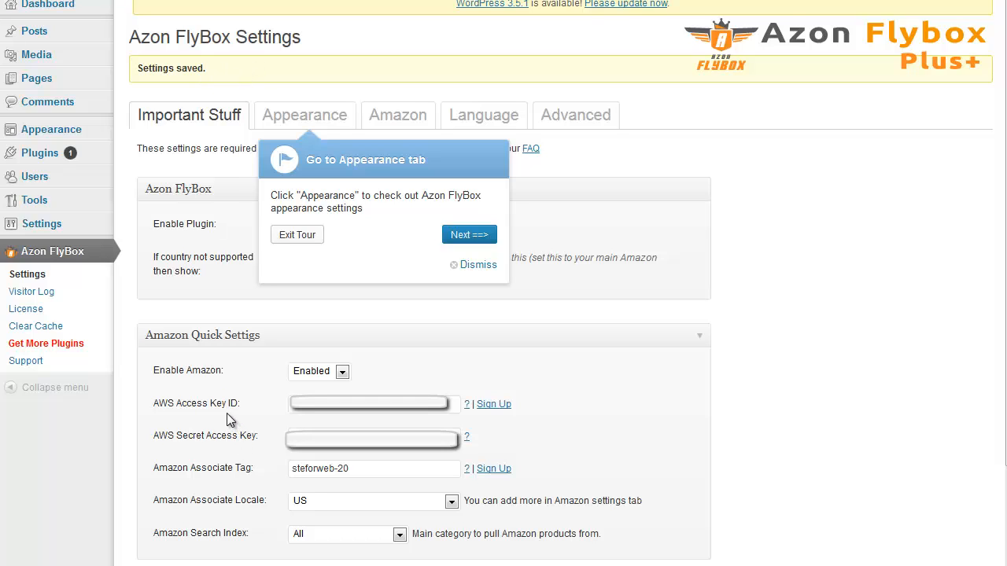
{"action": "mouse_move", "coordinate": [233, 450]}
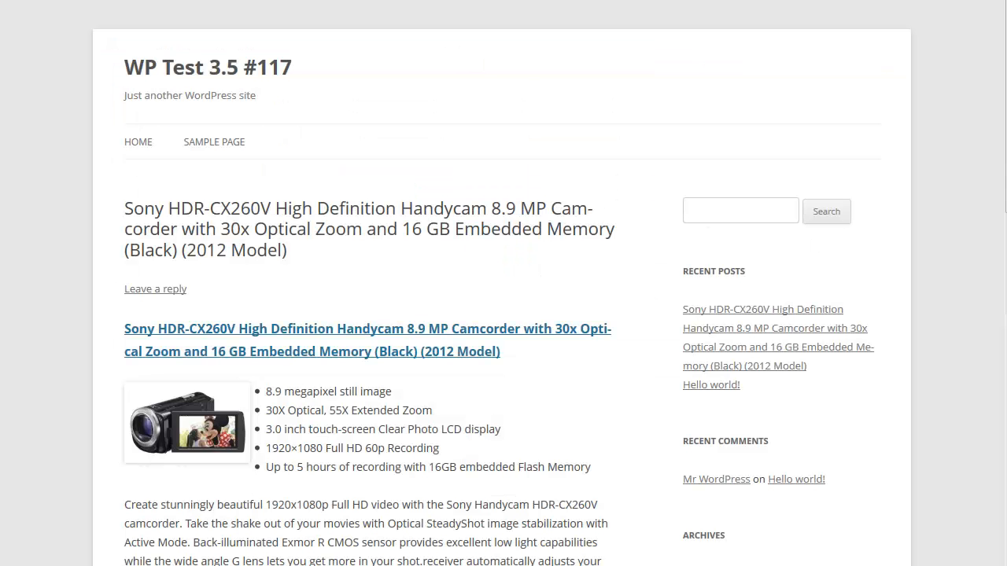
{"action": "mouse_move", "coordinate": [88, 255]}
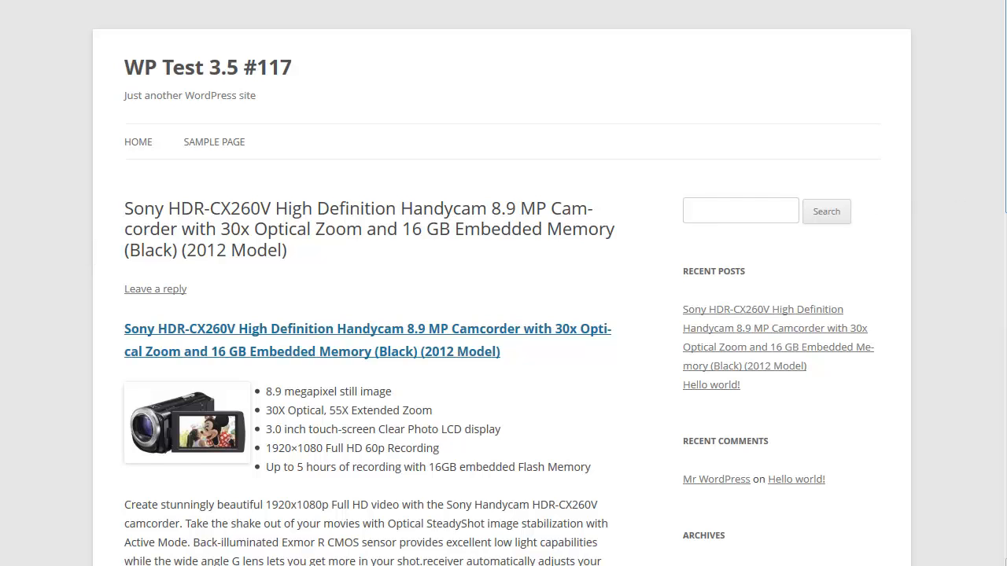
Scroll through the Sony HDR-CX260V post on the live site.
{"action": "scroll", "scroll_direction": "down", "scroll_amount": 3}
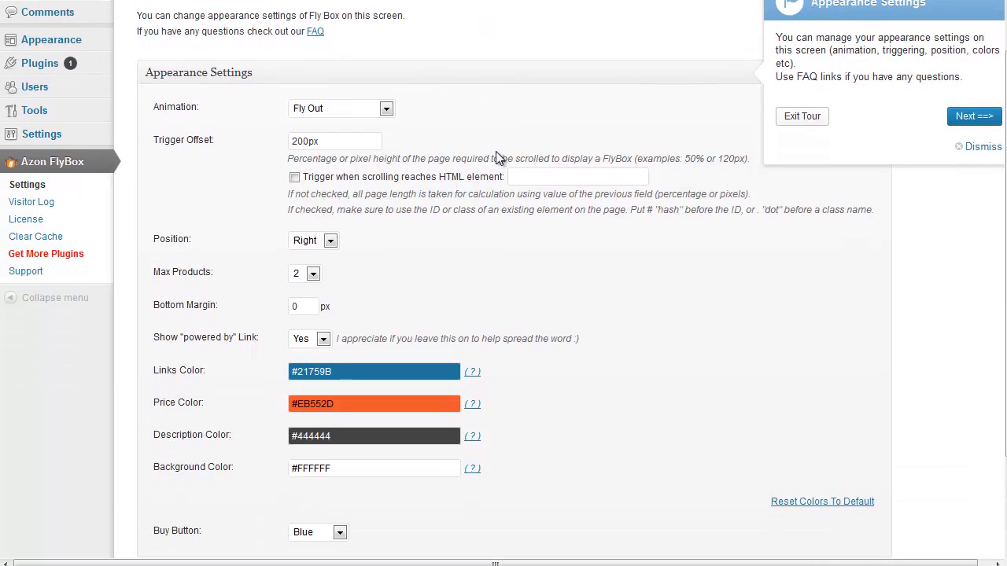
Review the Appearance settings and move the tour past its appearance step.
{"action": "scroll", "scroll_direction": "down", "scroll_amount": 3}
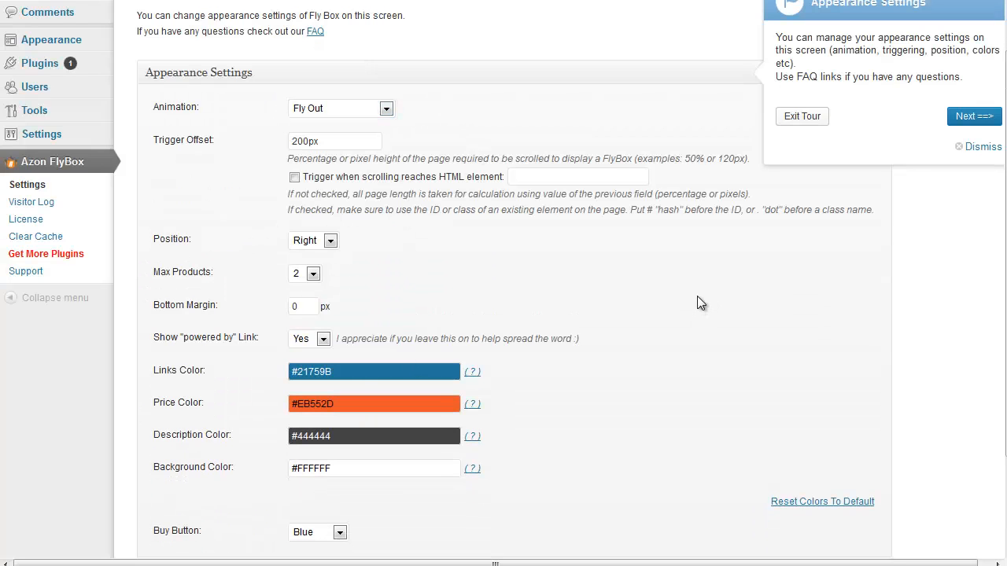
{"action": "mouse_move", "coordinate": [636, 311]}
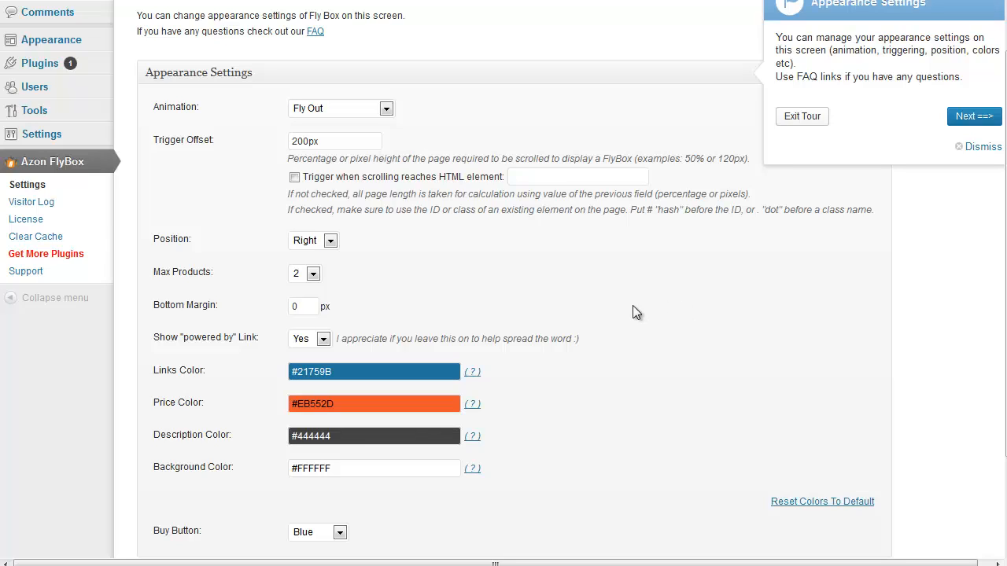
{"action": "mouse_move", "coordinate": [866, 254]}
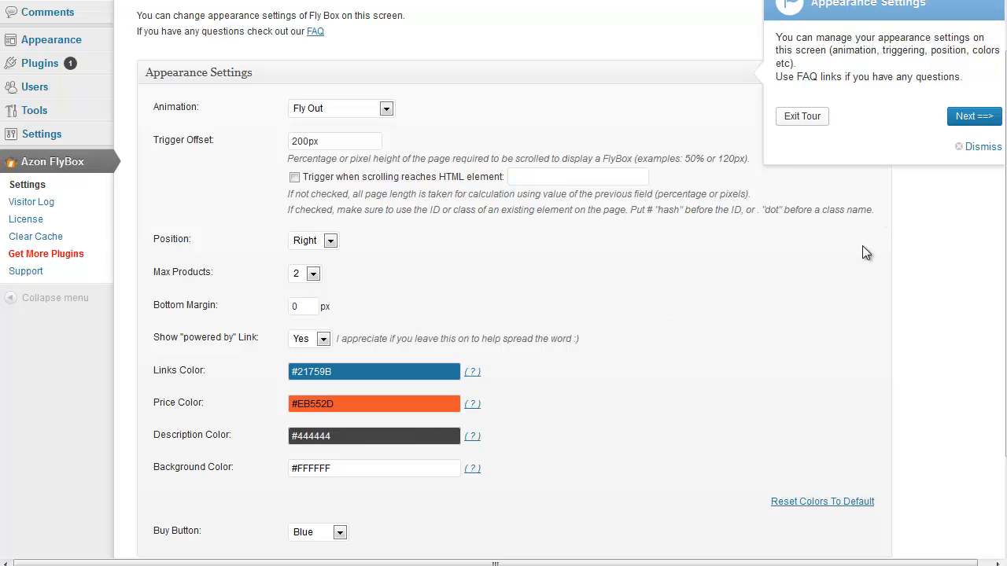
{"action": "left_click", "coordinate": [974, 117]}
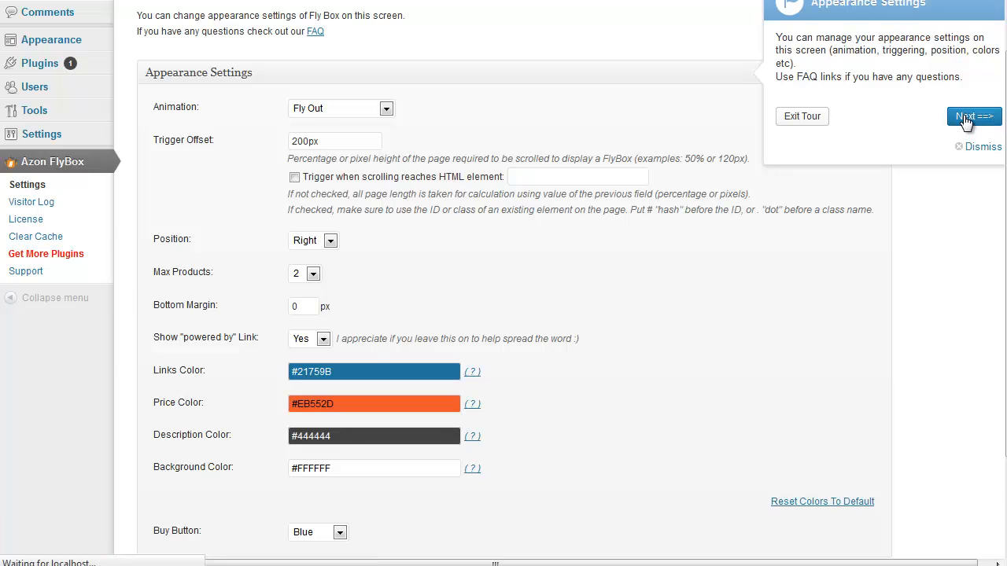
Reach the tour's Thanks! message and dismiss it.
{"action": "left_click", "coordinate": [974, 116]}
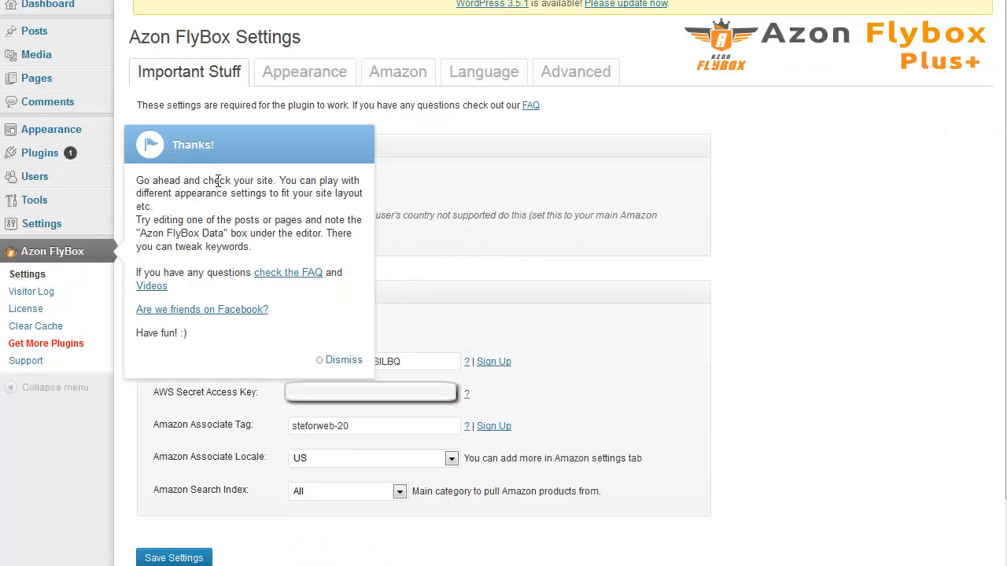
{"action": "mouse_move", "coordinate": [283, 277]}
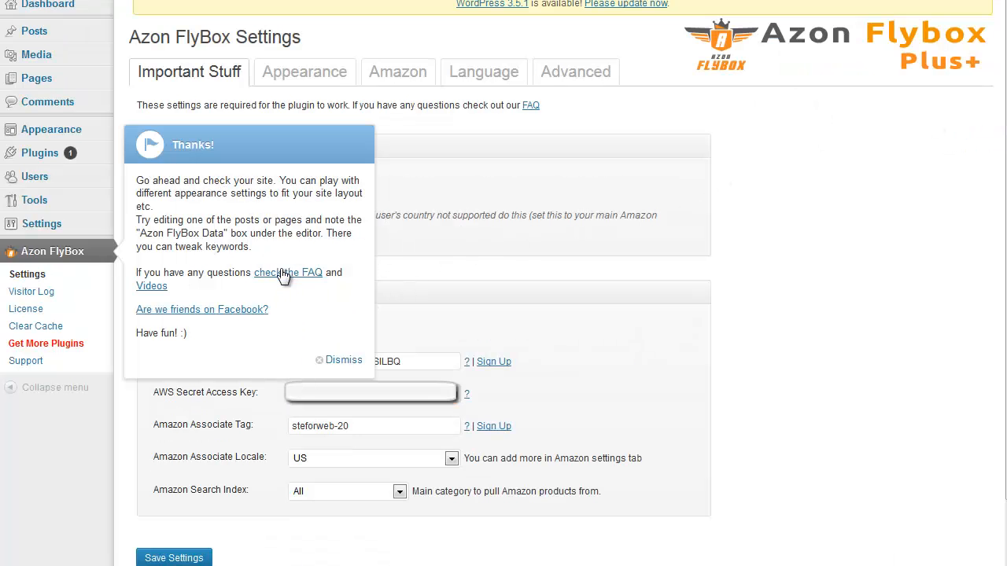
{"action": "mouse_move", "coordinate": [299, 266]}
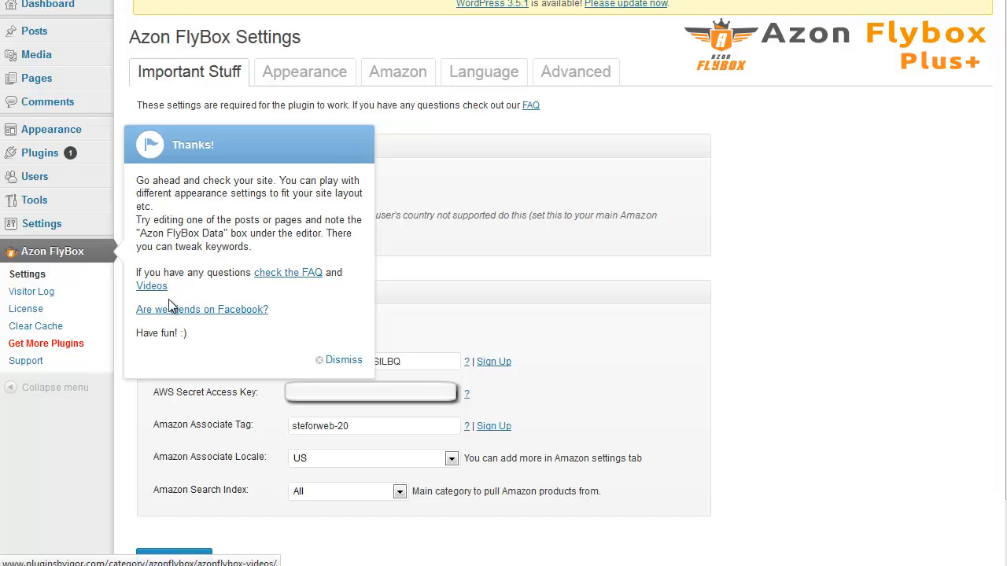
{"action": "mouse_move", "coordinate": [201, 308]}
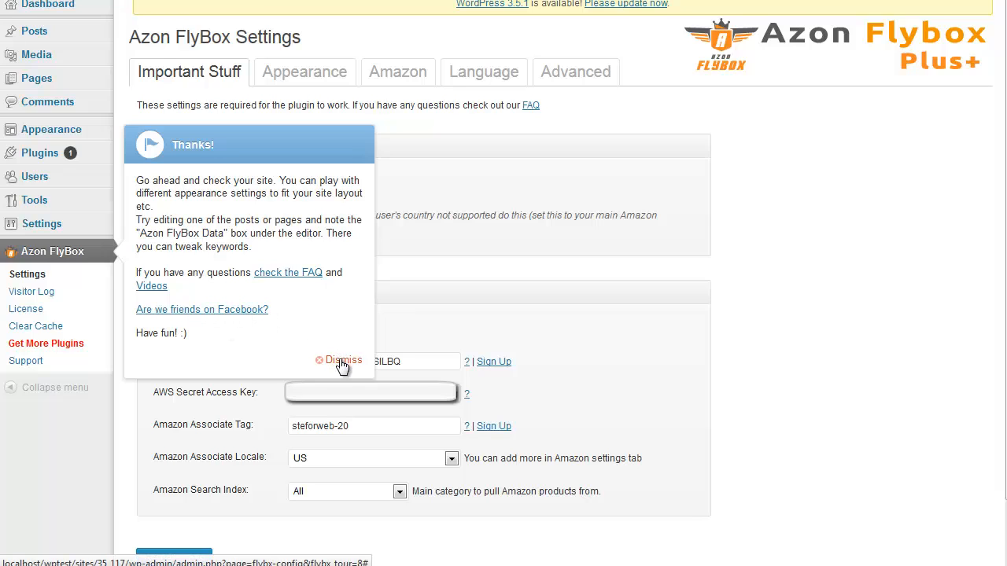
{"action": "left_click", "coordinate": [343, 360]}
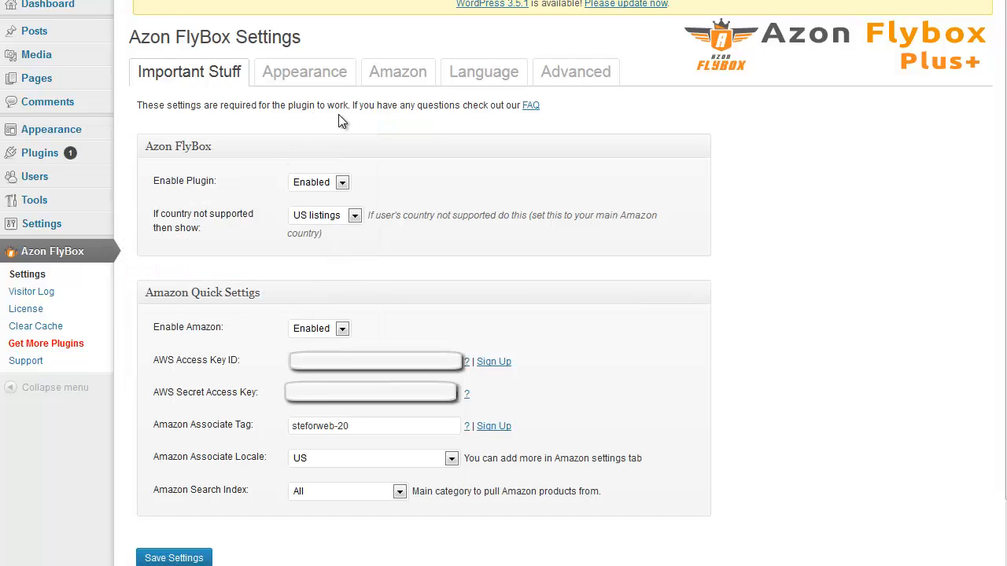
{"action": "mouse_move", "coordinate": [833, 228]}
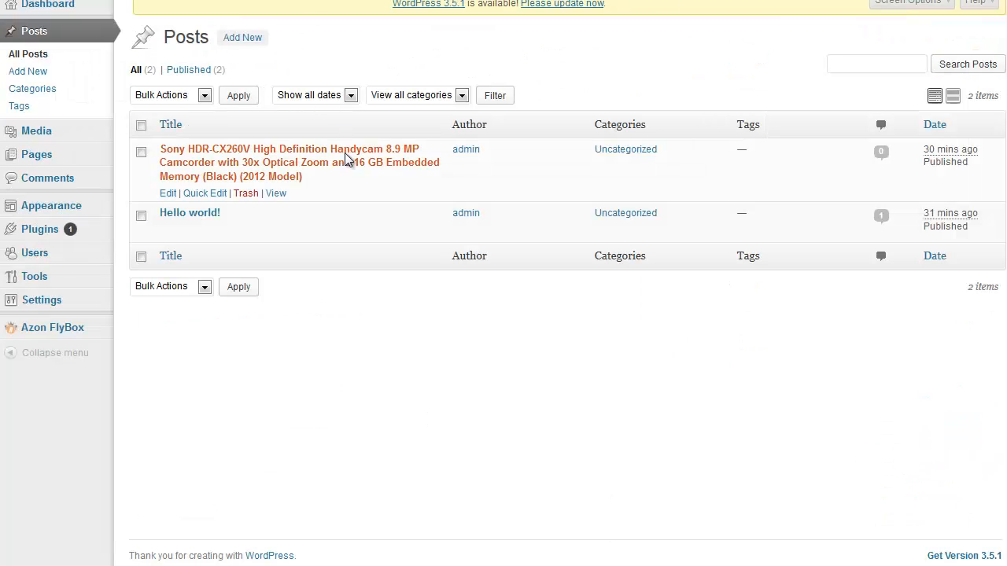
Edit the Sony Handycam post and clear its Azon FlyBox US Keywords field.
{"action": "left_click", "coordinate": [289, 148]}
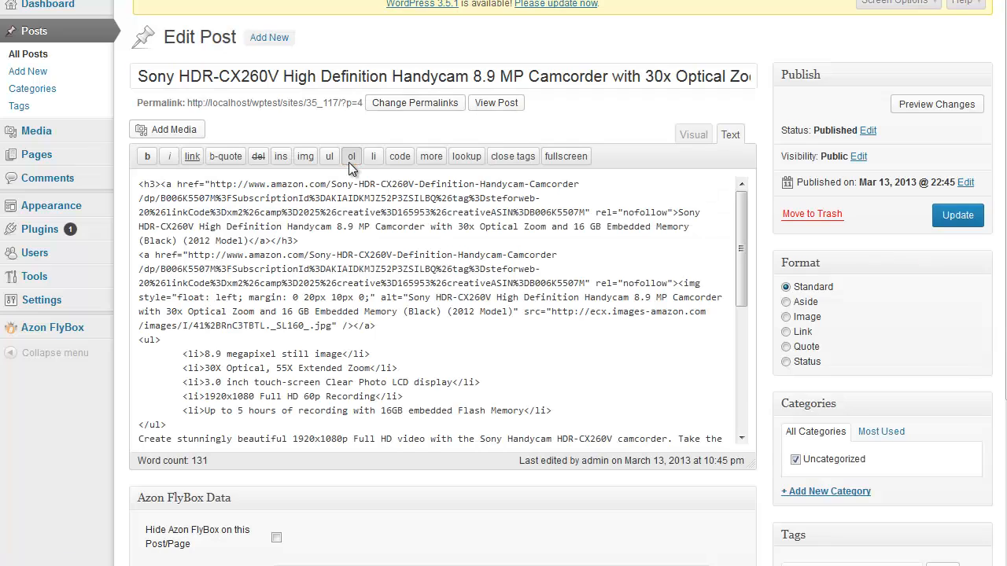
{"action": "scroll", "scroll_direction": "down", "scroll_amount": 3}
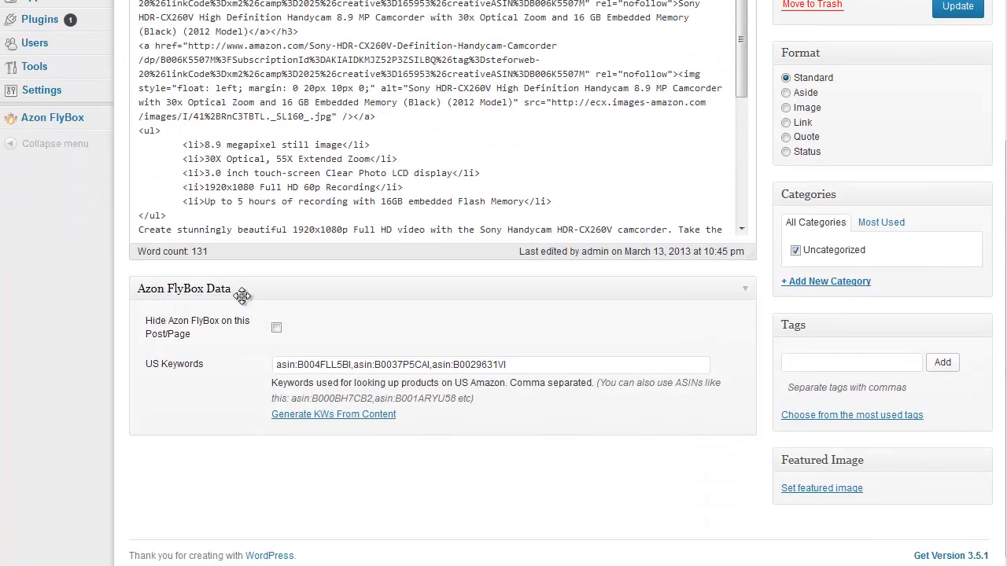
{"action": "left_click", "coordinate": [491, 365]}
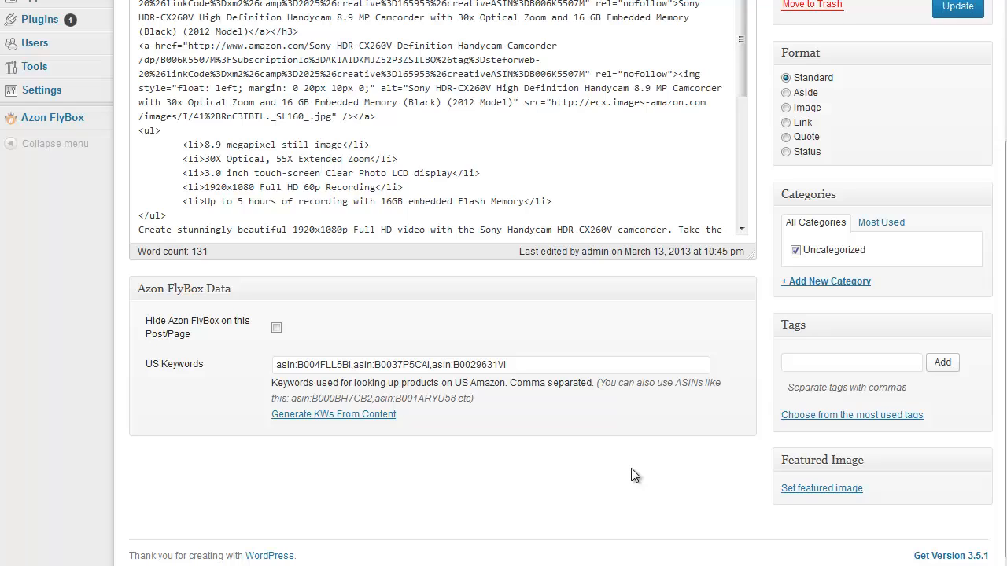
{"action": "left_click", "coordinate": [516, 365]}
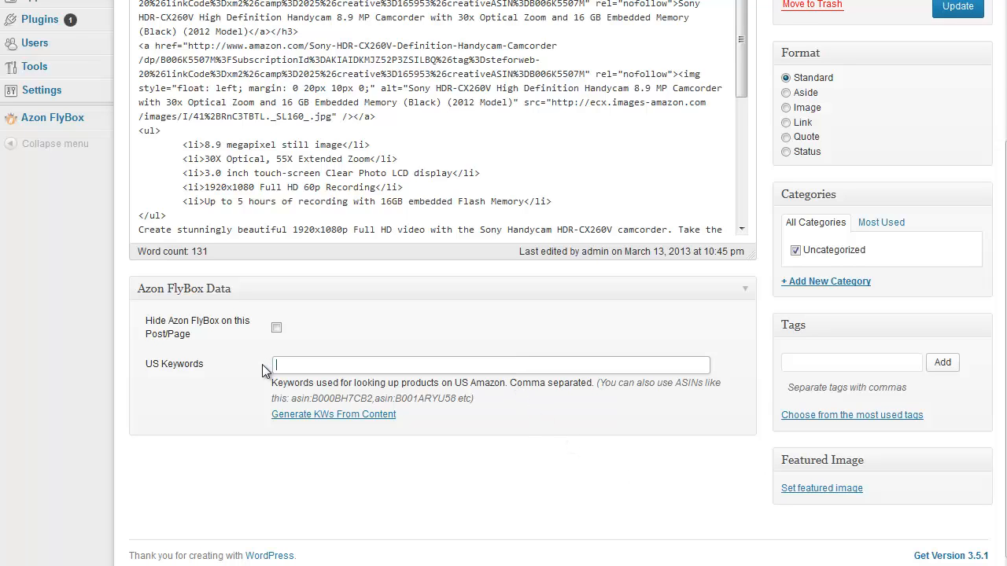
{"action": "mouse_move", "coordinate": [382, 331]}
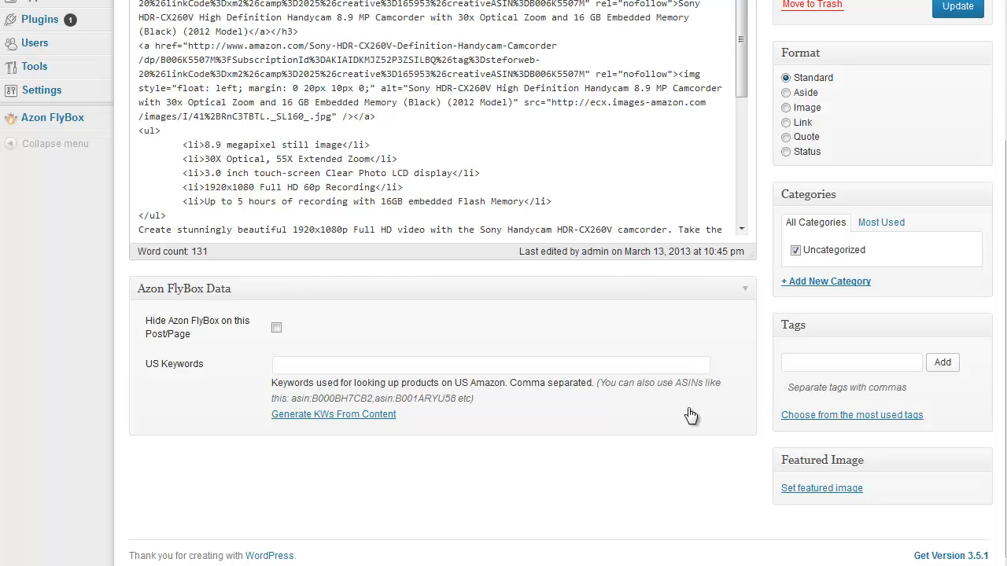
{"action": "mouse_move", "coordinate": [916, 38]}
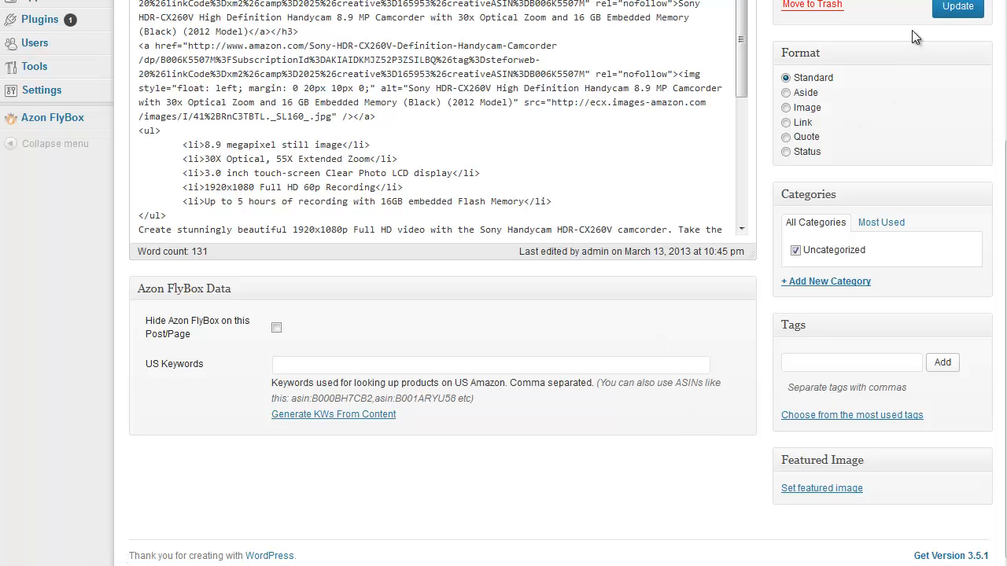
{"action": "left_click", "coordinate": [957, 8]}
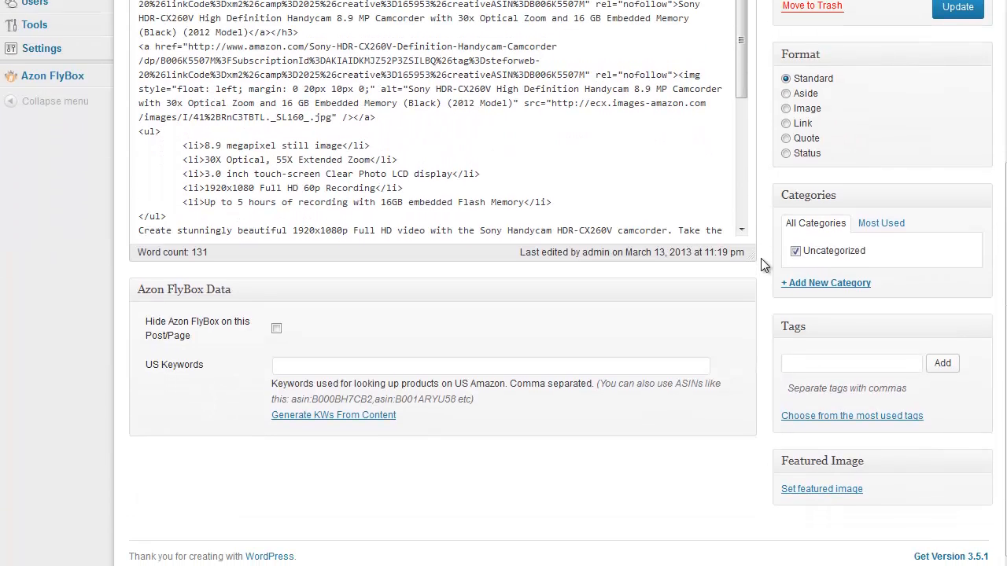
{"action": "mouse_move", "coordinate": [381, 419]}
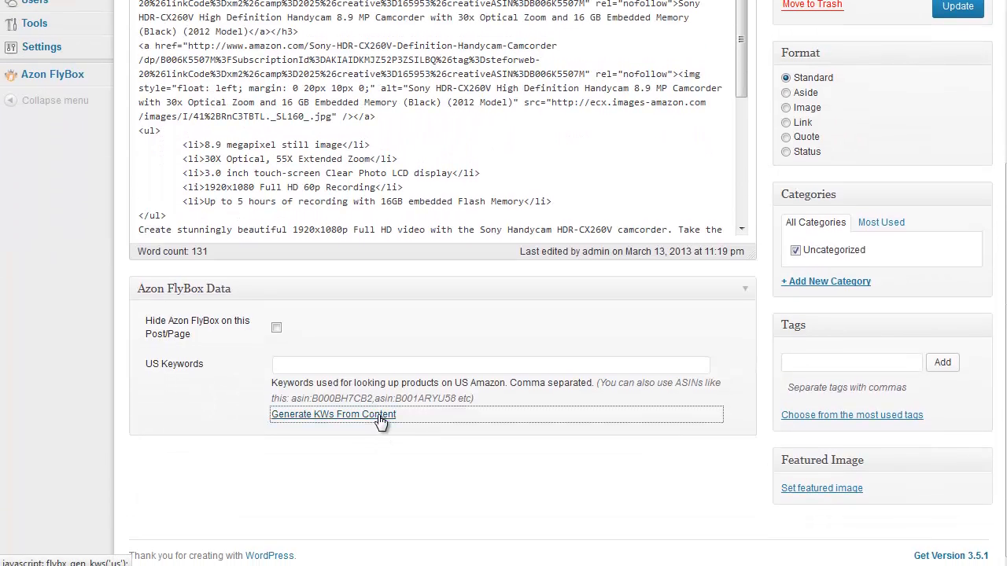
{"action": "left_click", "coordinate": [333, 416]}
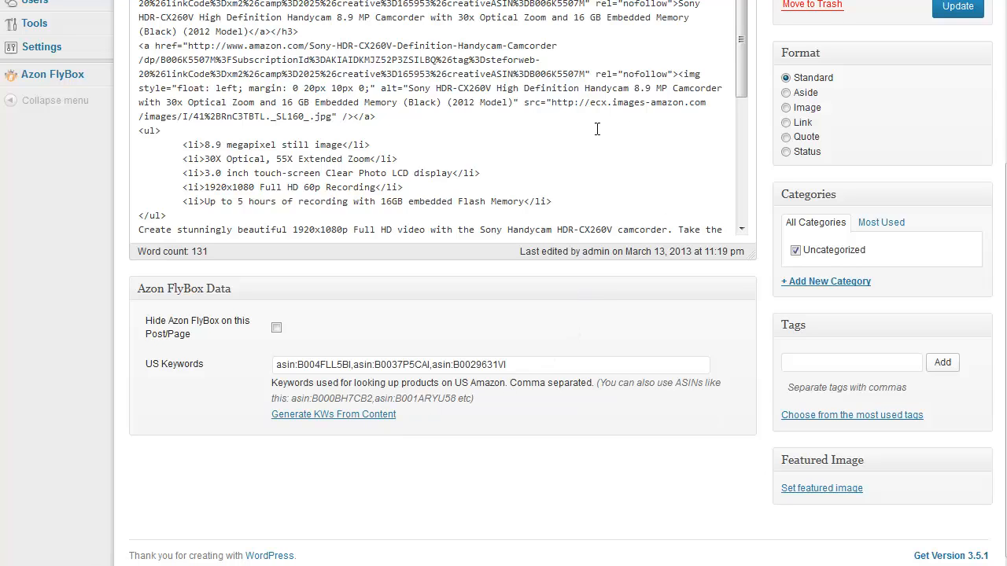
{"action": "left_click", "coordinate": [491, 365]}
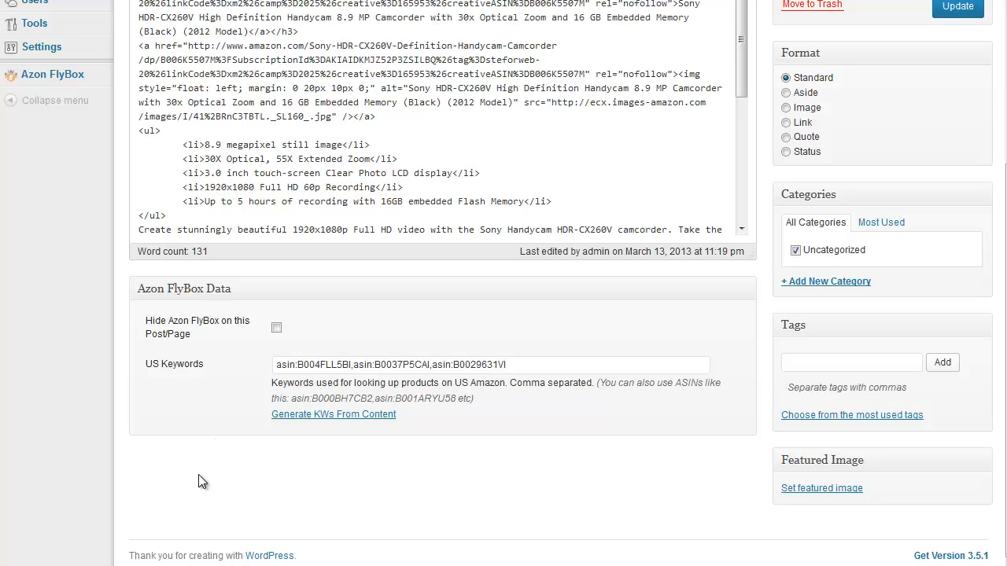
{"action": "mouse_move", "coordinate": [549, 470]}
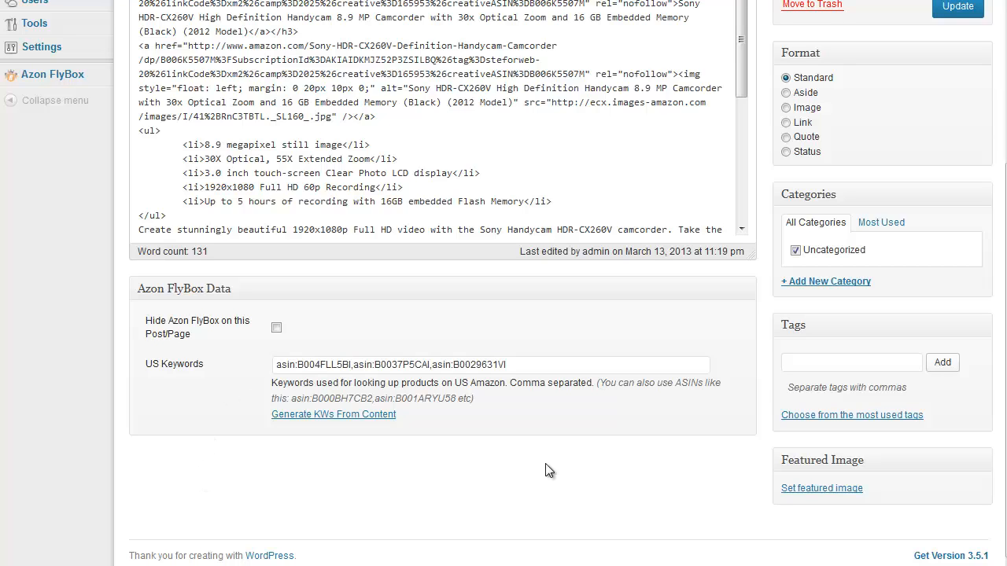
Overwrite the US Keywords with 'ipad,iphone' and update the post.
{"action": "left_click", "coordinate": [491, 365]}
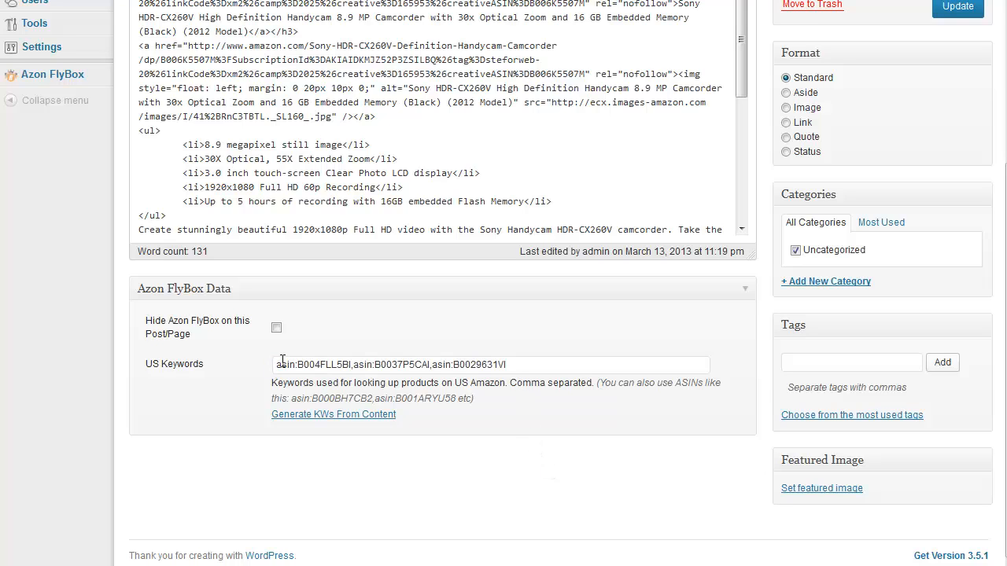
{"action": "double_click", "coordinate": [283, 365]}
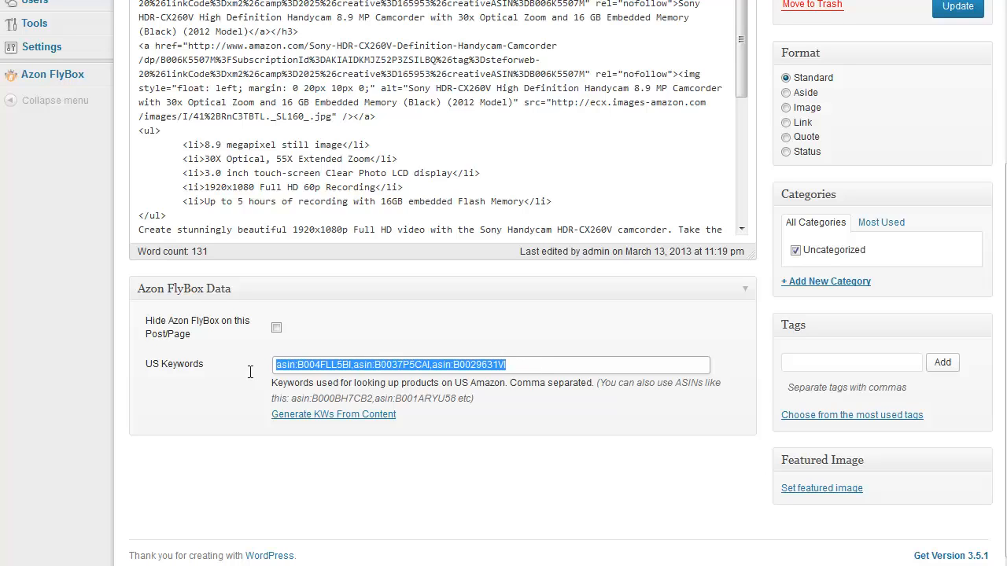
{"action": "type", "text": "ipad"}
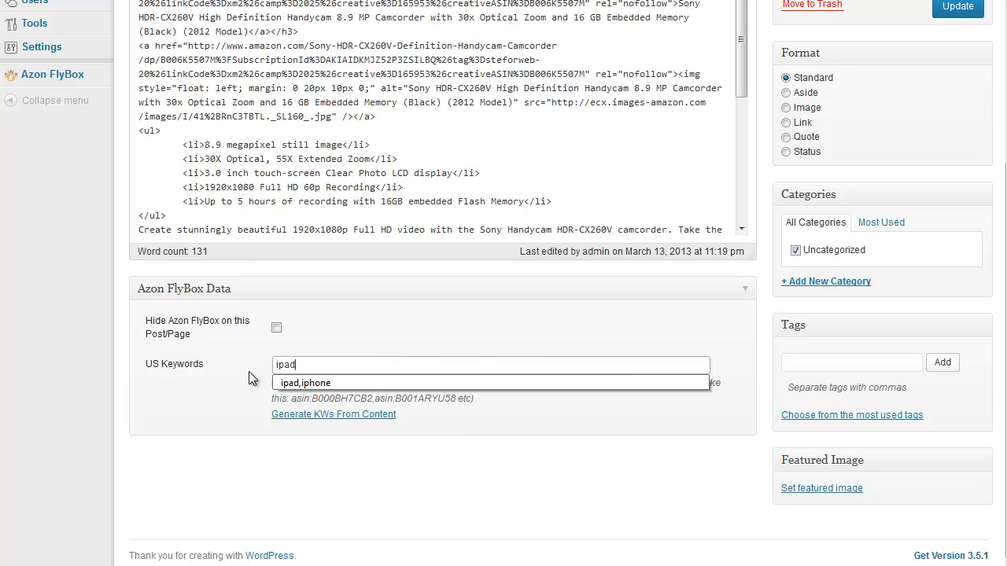
{"action": "type", "text": ",iphone"}
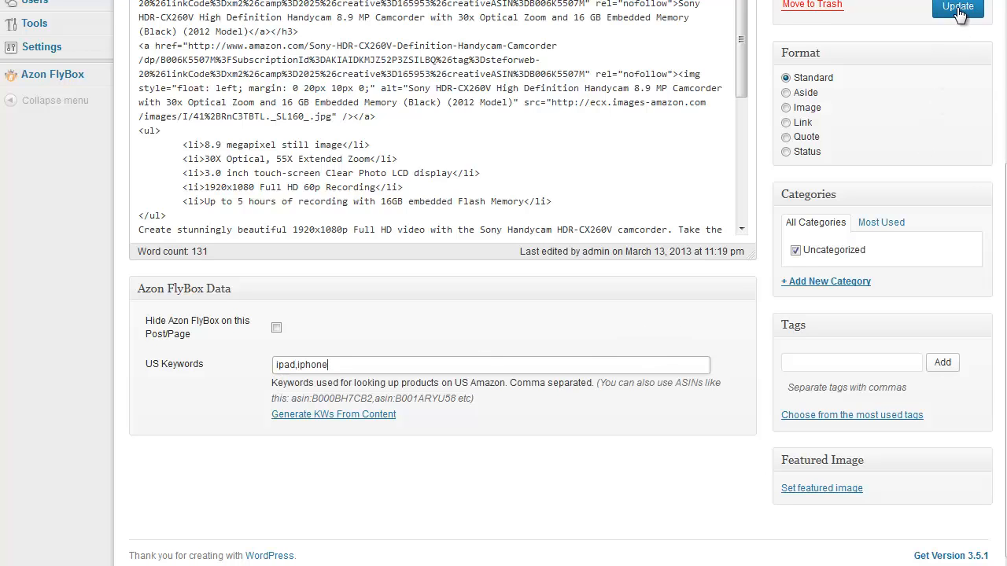
{"action": "left_click", "coordinate": [956, 6]}
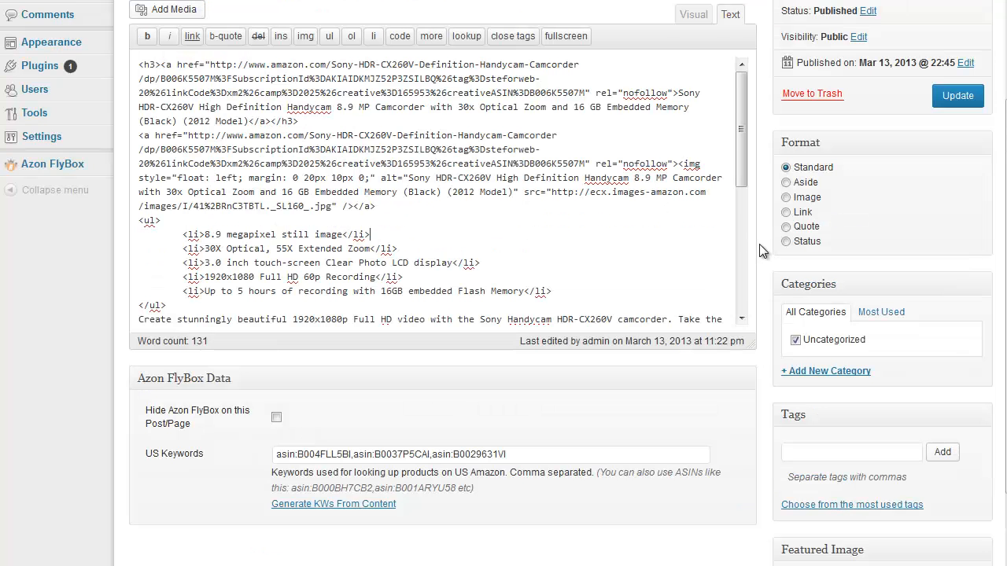
Review the US Keywords ASINs in the post, then go to Azon FlyBox > Settings.
{"action": "scroll", "scroll_direction": "down", "scroll_amount": 3}
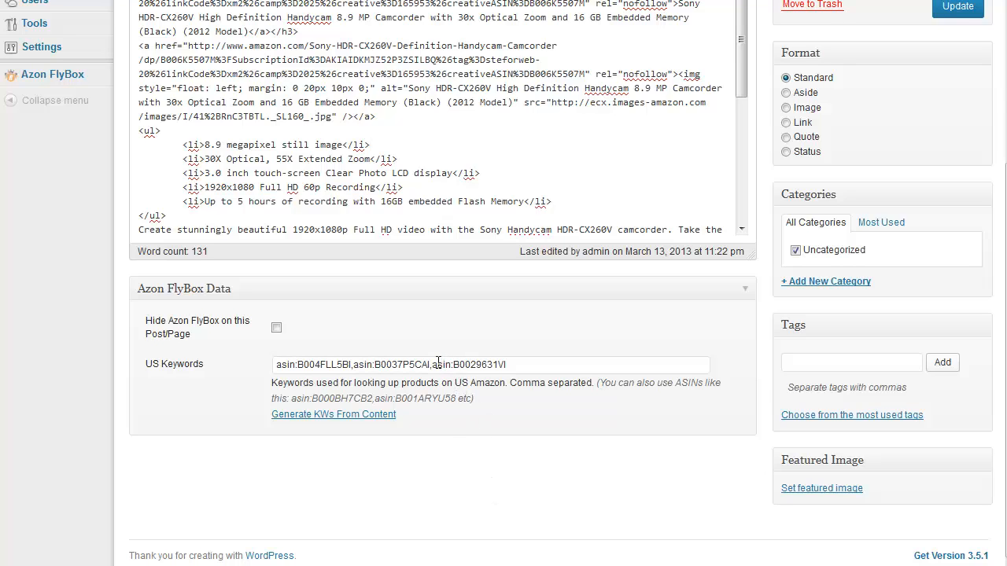
{"action": "double_click", "coordinate": [441, 365]}
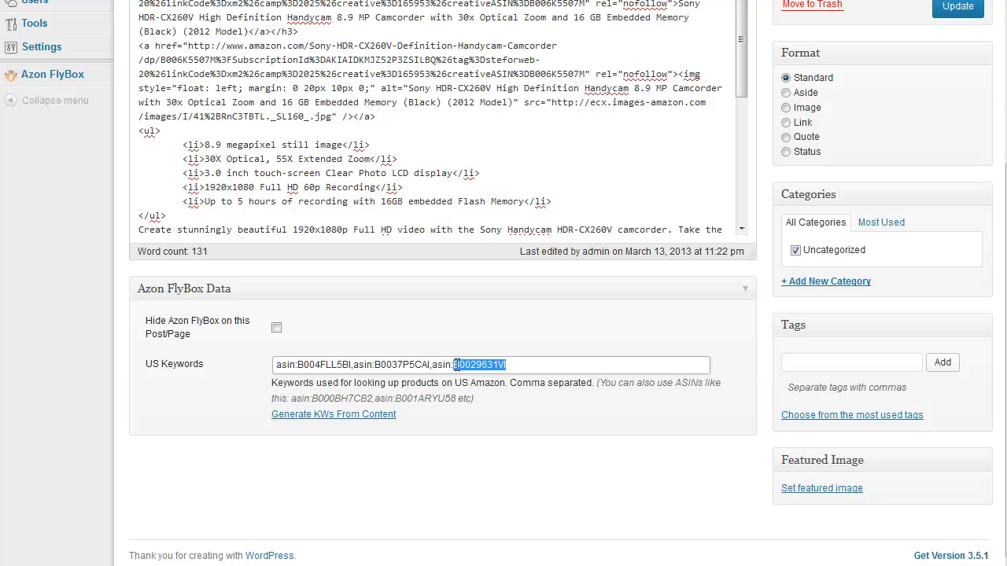
{"action": "left_click", "coordinate": [455, 365]}
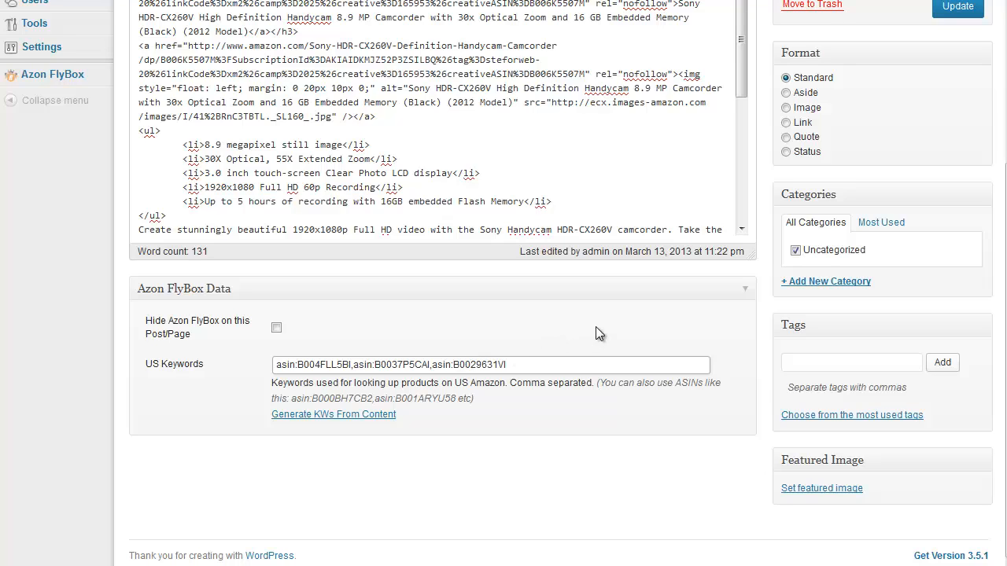
{"action": "mouse_move", "coordinate": [538, 91]}
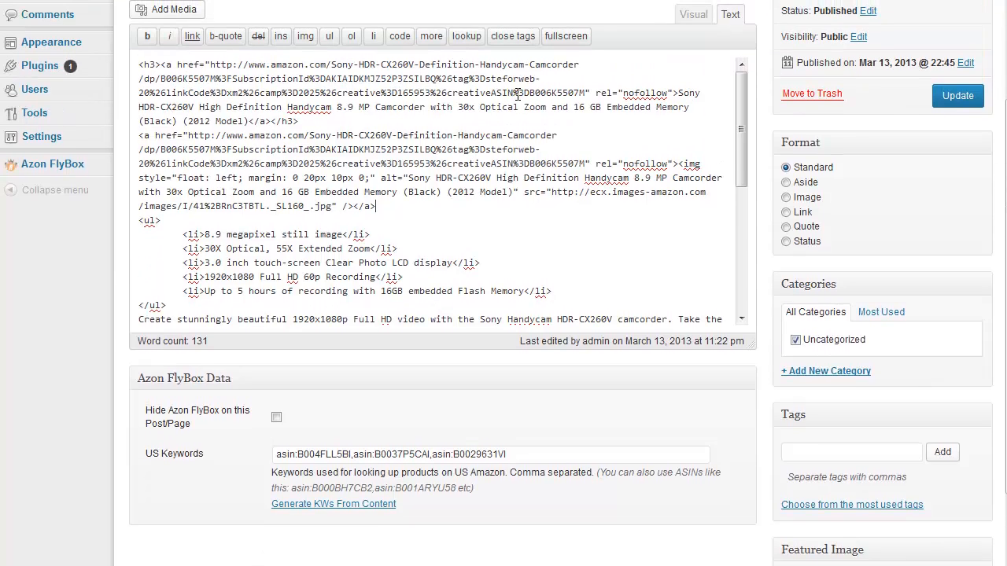
{"action": "double_click", "coordinate": [551, 93]}
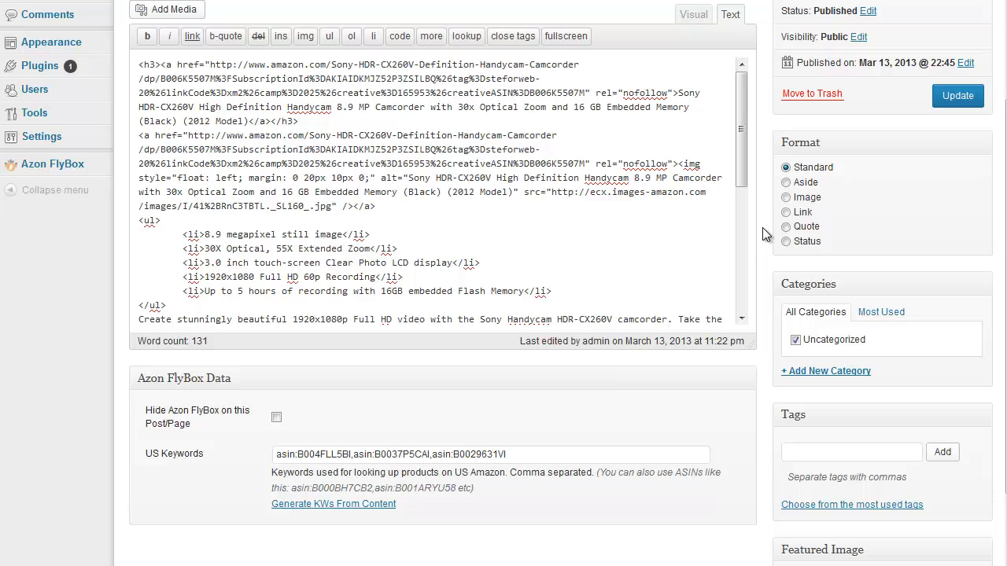
{"action": "mouse_move", "coordinate": [69, 195]}
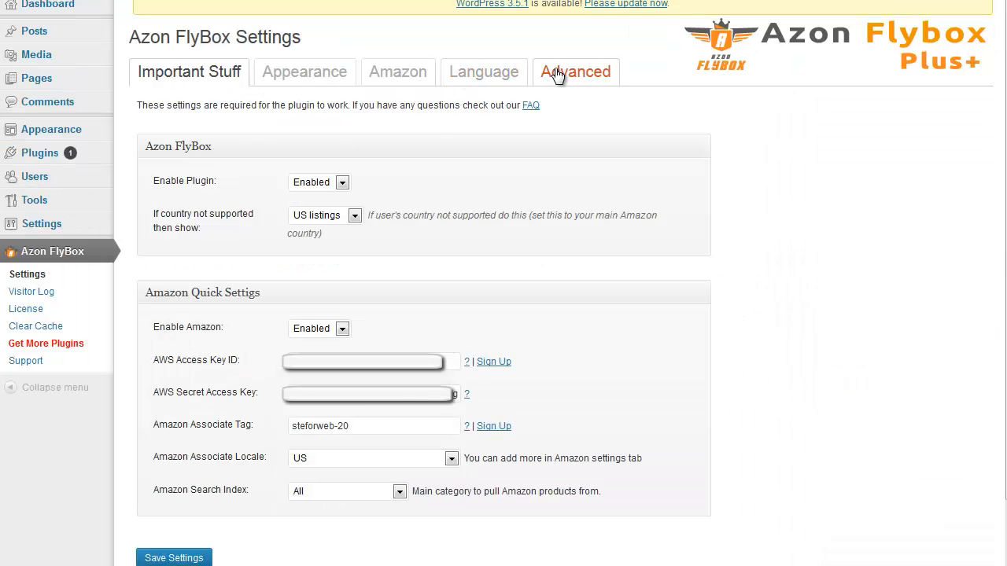
Switch to the Advanced settings and toggle Smart Search Method off and back on.
{"action": "left_click", "coordinate": [576, 72]}
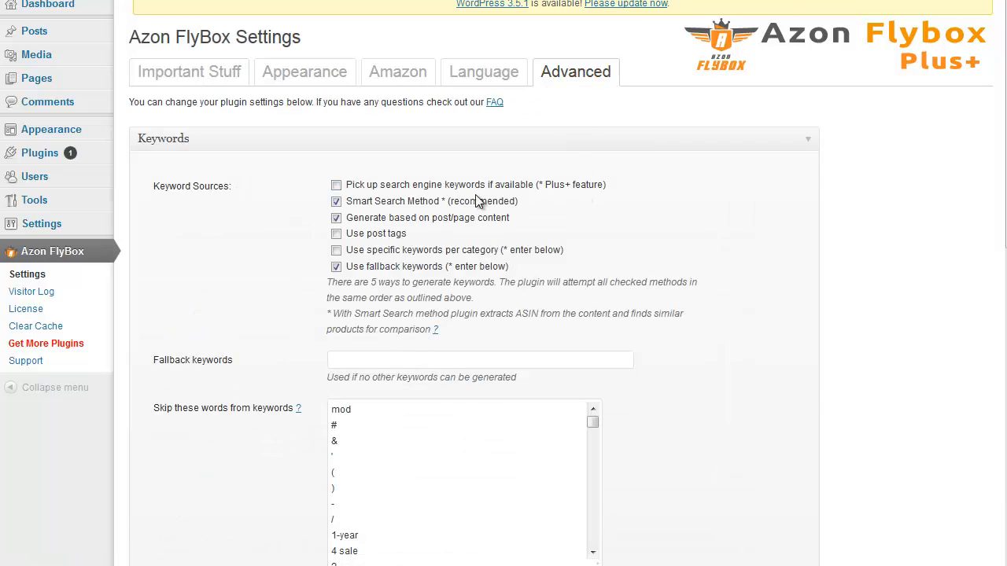
{"action": "left_click", "coordinate": [337, 201]}
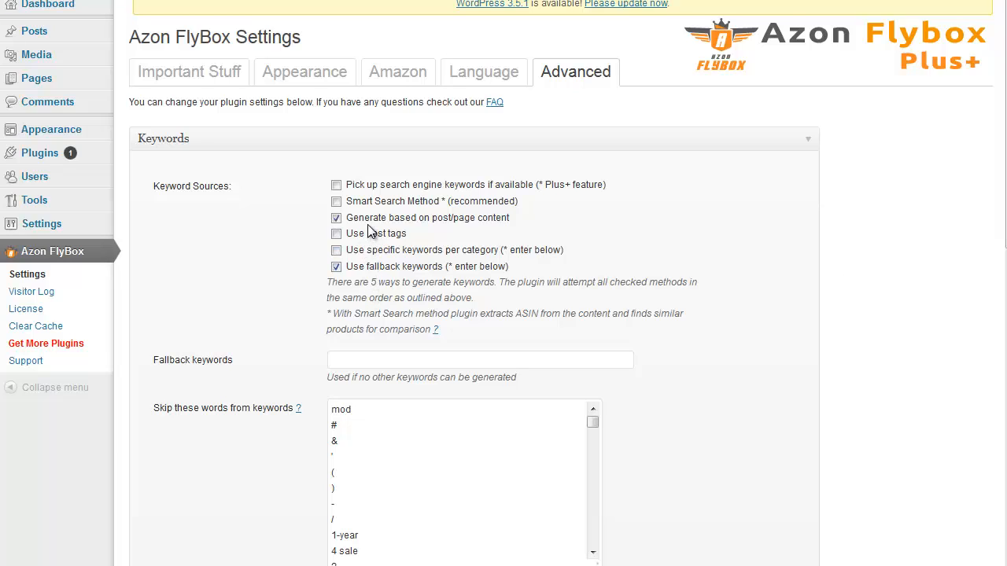
{"action": "mouse_move", "coordinate": [850, 132]}
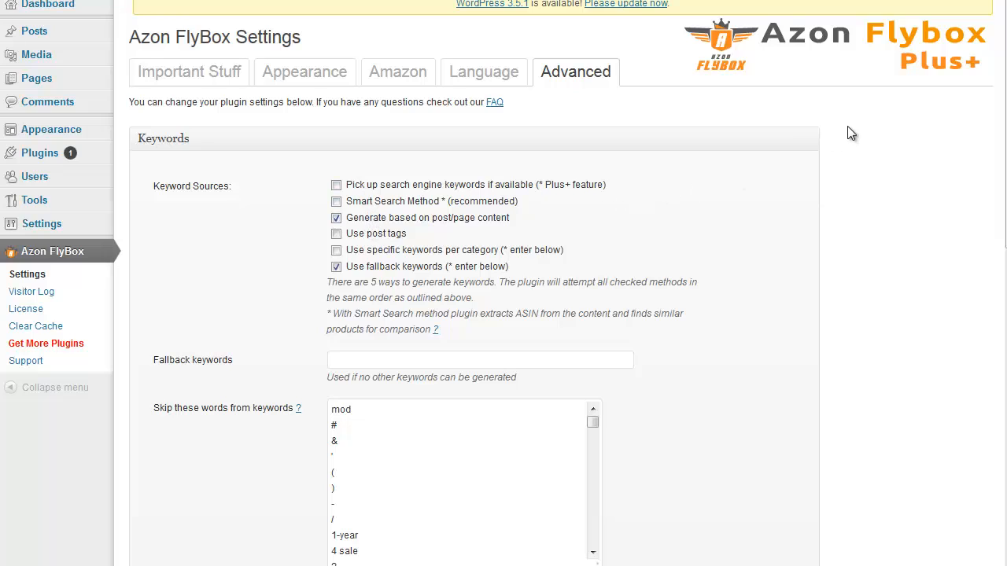
{"action": "left_click", "coordinate": [337, 202]}
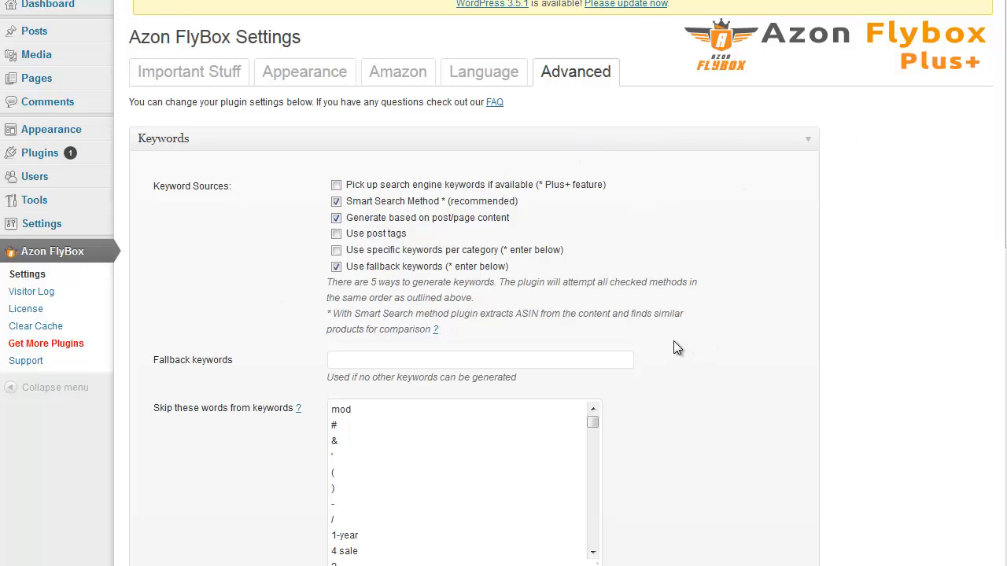
{"action": "mouse_move", "coordinate": [645, 340]}
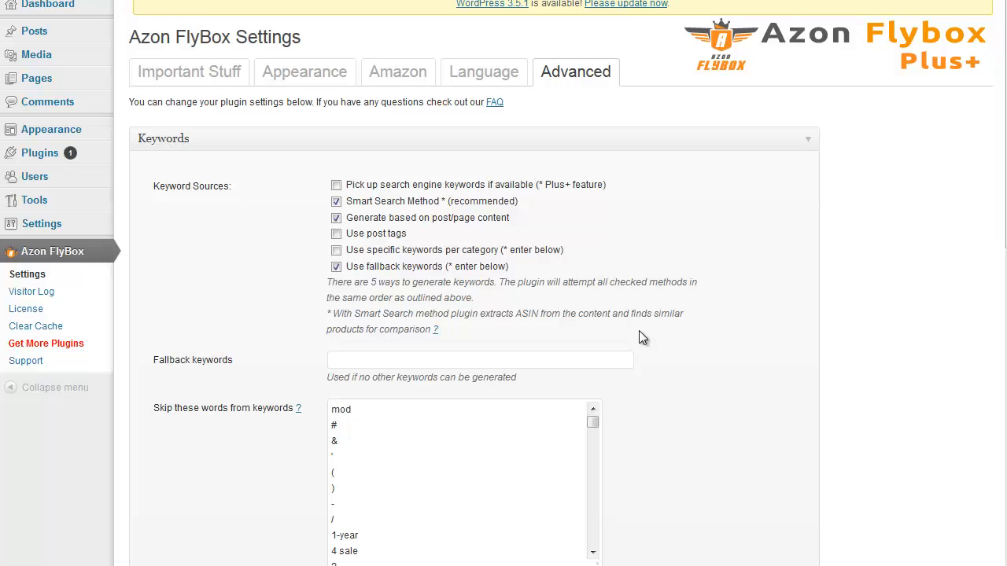
Look through the Keywords sources and words-to-skip list.
{"action": "scroll", "scroll_direction": "down", "scroll_amount": 3}
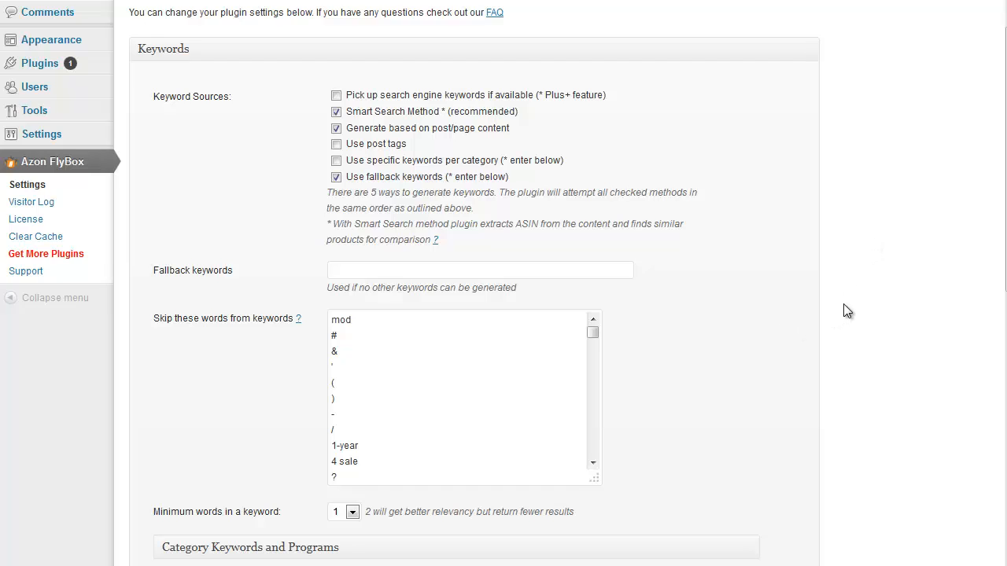
{"action": "mouse_move", "coordinate": [847, 305]}
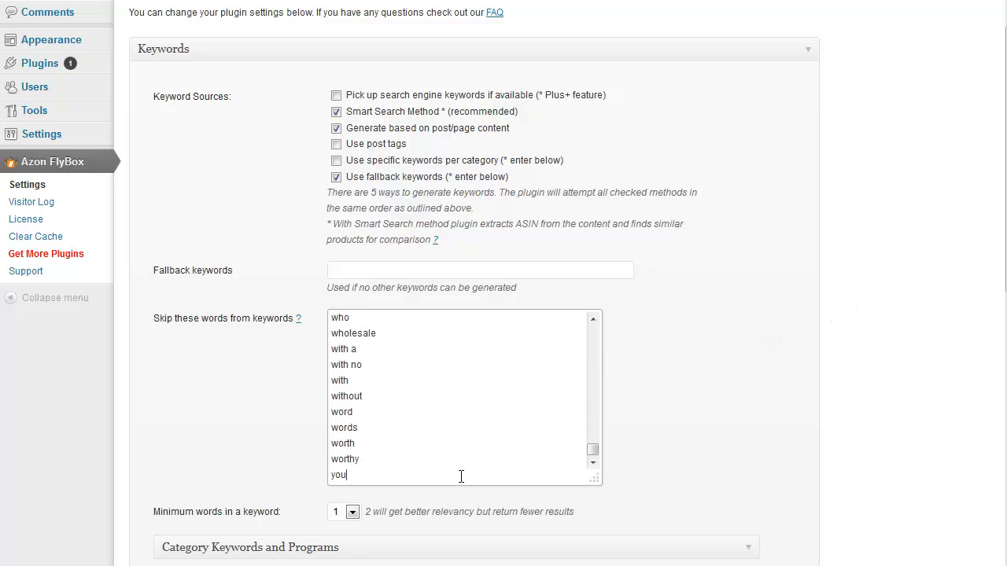
{"action": "scroll", "scroll_direction": "down", "scroll_amount": 3}
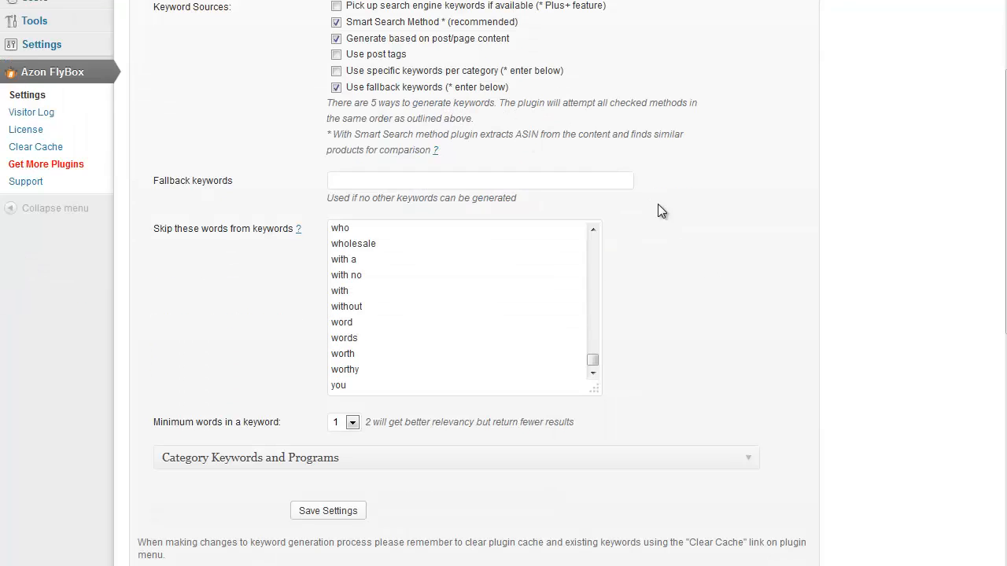
{"action": "mouse_move", "coordinate": [683, 248]}
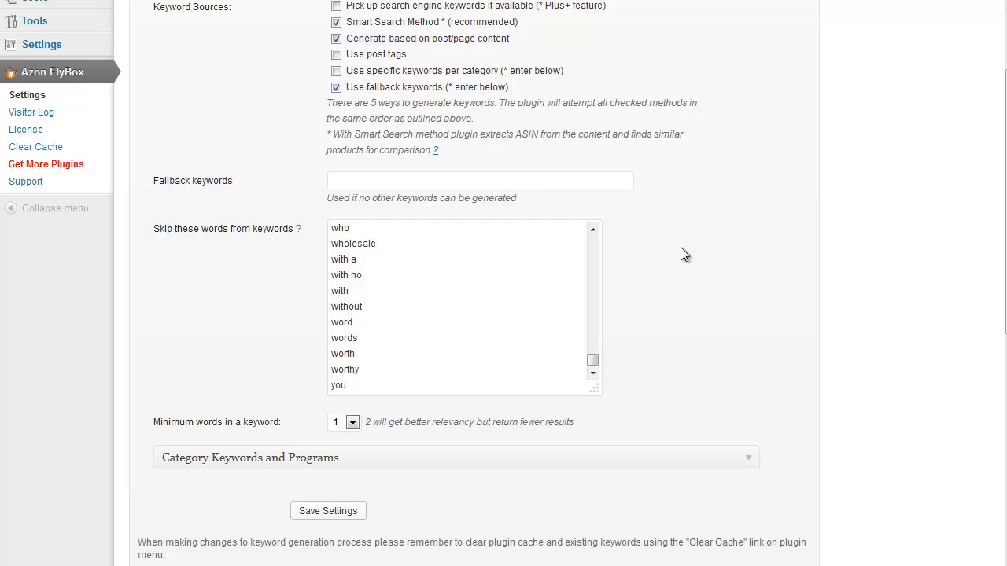
{"action": "mouse_move", "coordinate": [665, 297]}
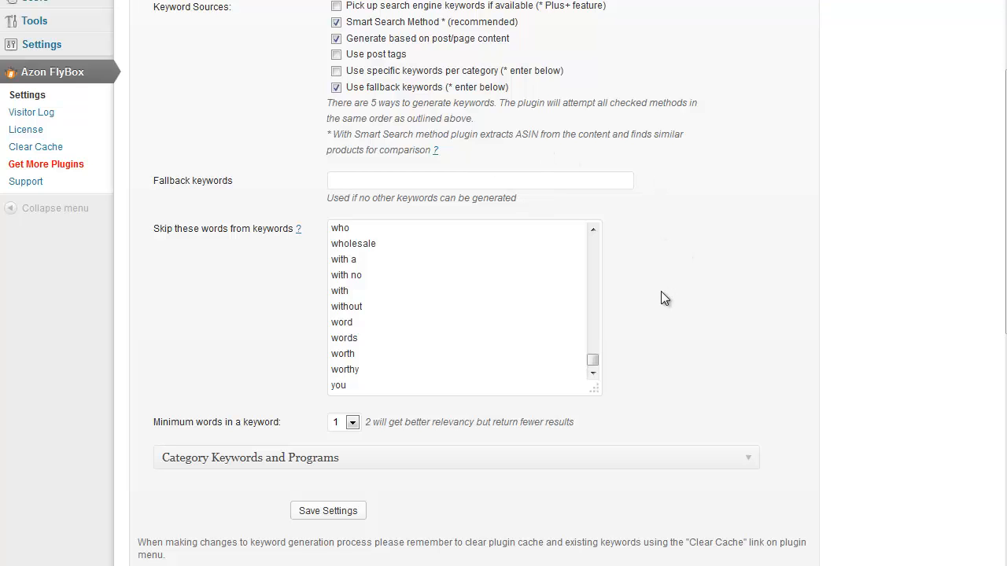
{"action": "scroll", "scroll_direction": "down", "scroll_amount": 3}
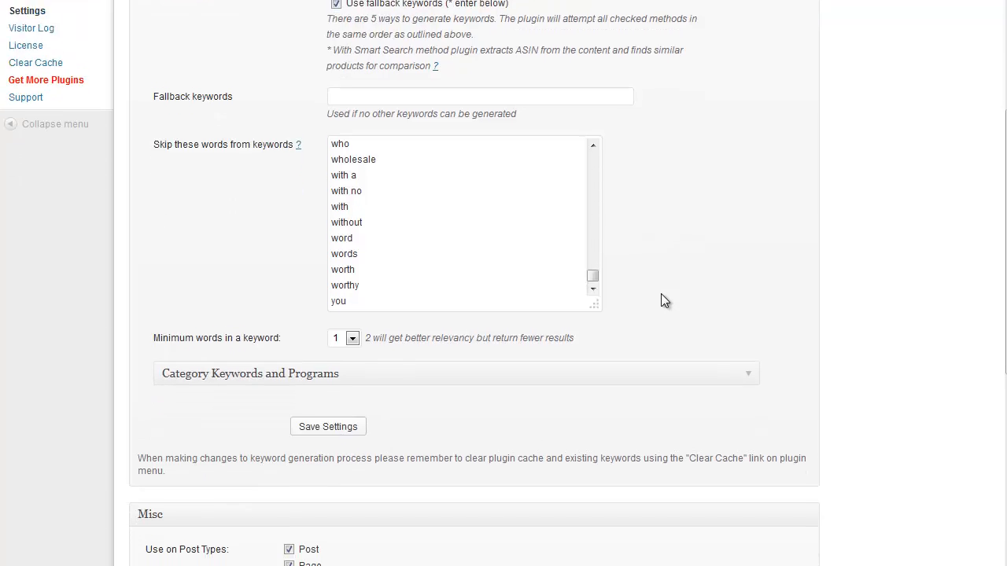
Set Show HTML selector to Yes in the Misc section.
{"action": "scroll", "scroll_direction": "down", "scroll_amount": 3}
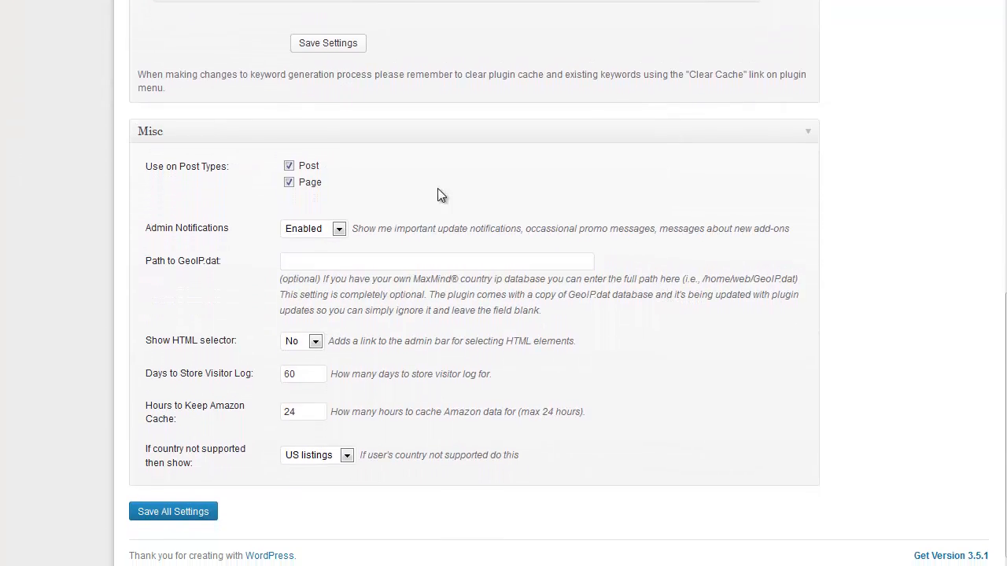
{"action": "mouse_move", "coordinate": [337, 175]}
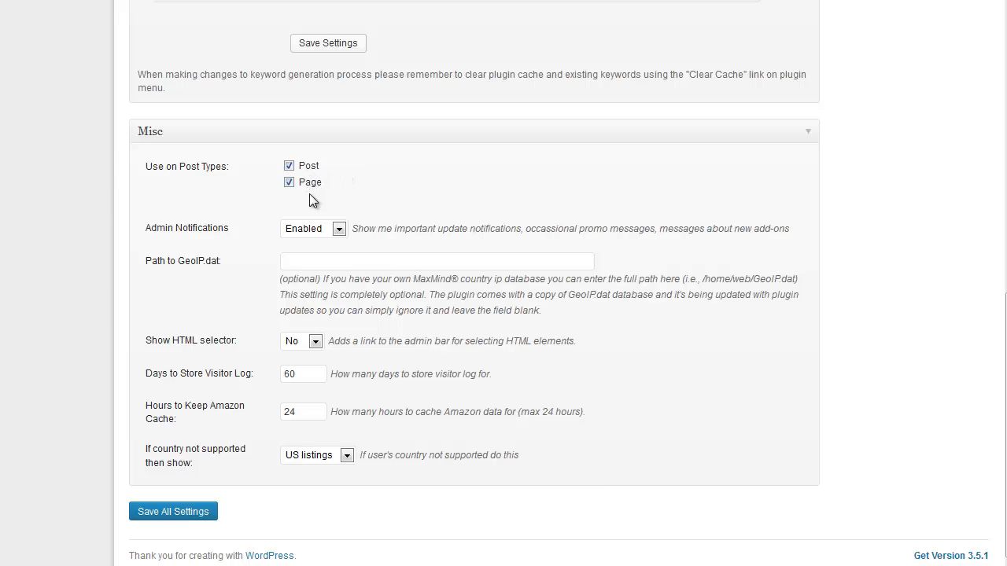
{"action": "mouse_move", "coordinate": [305, 207]}
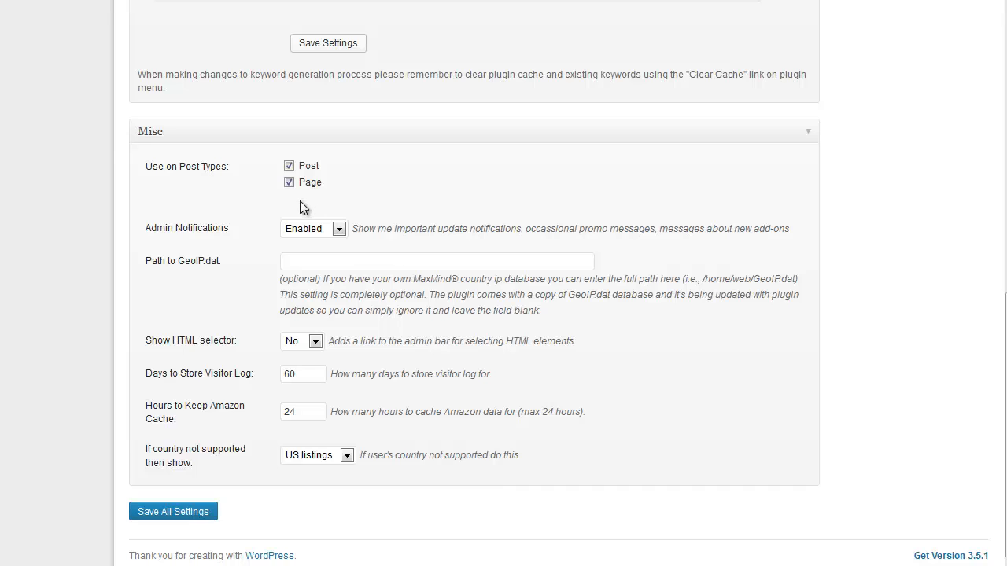
{"action": "mouse_move", "coordinate": [301, 208]}
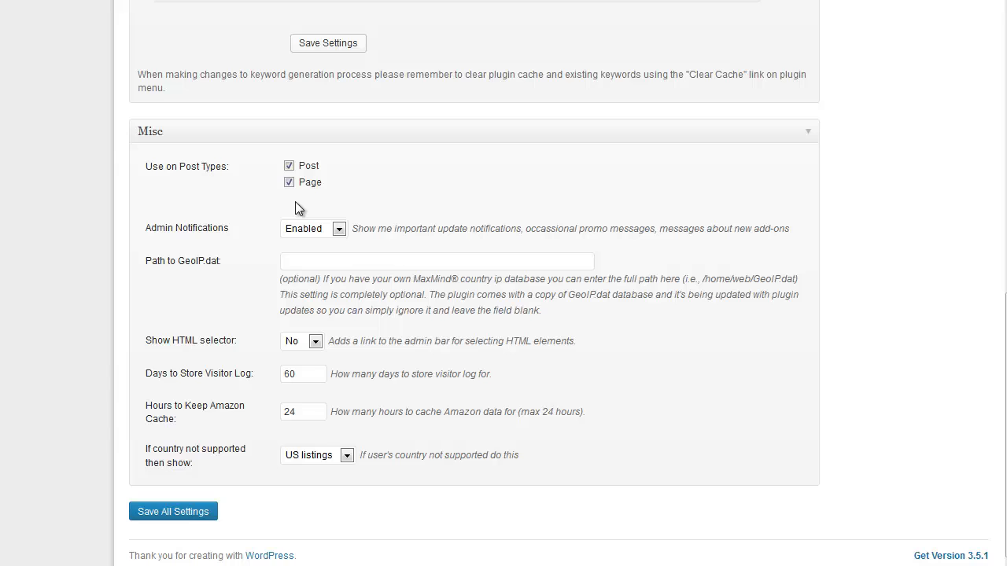
{"action": "mouse_move", "coordinate": [305, 352]}
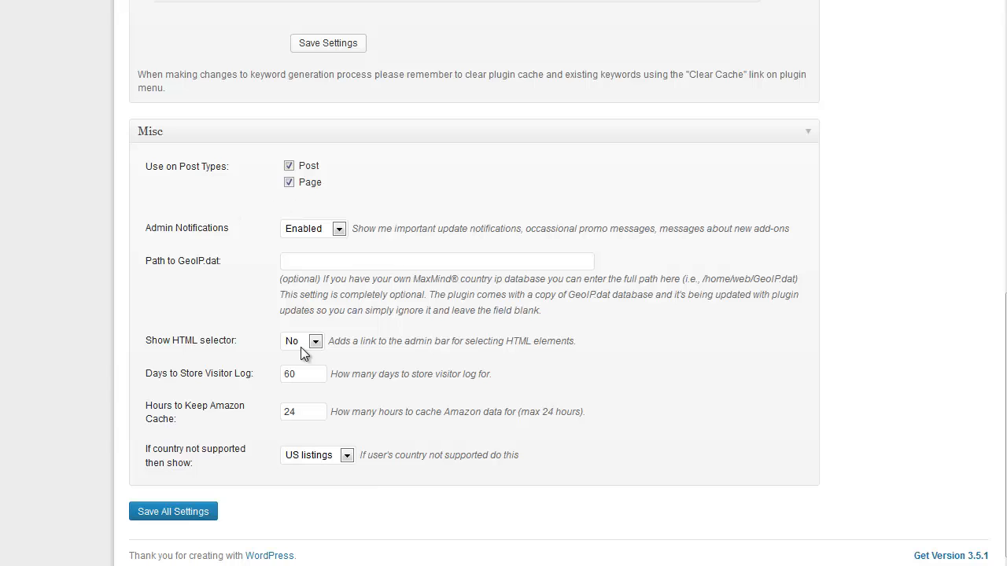
{"action": "left_click", "coordinate": [302, 340]}
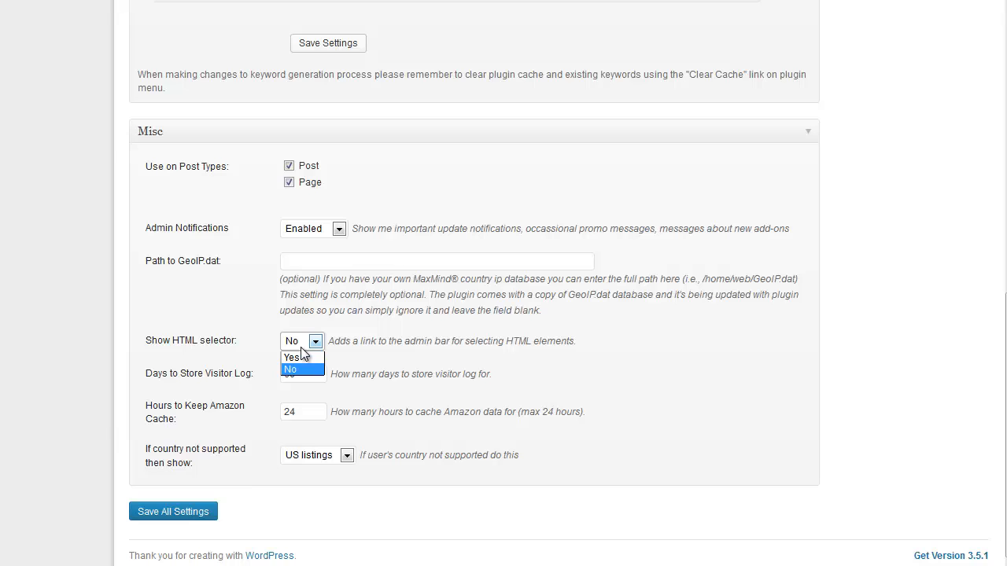
{"action": "left_click", "coordinate": [290, 370]}
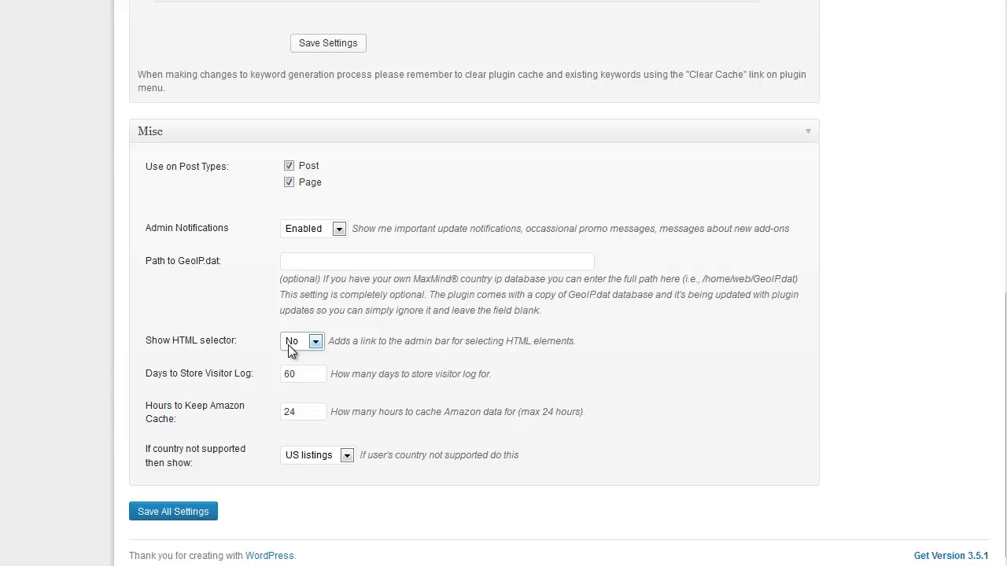
{"action": "left_click", "coordinate": [301, 340]}
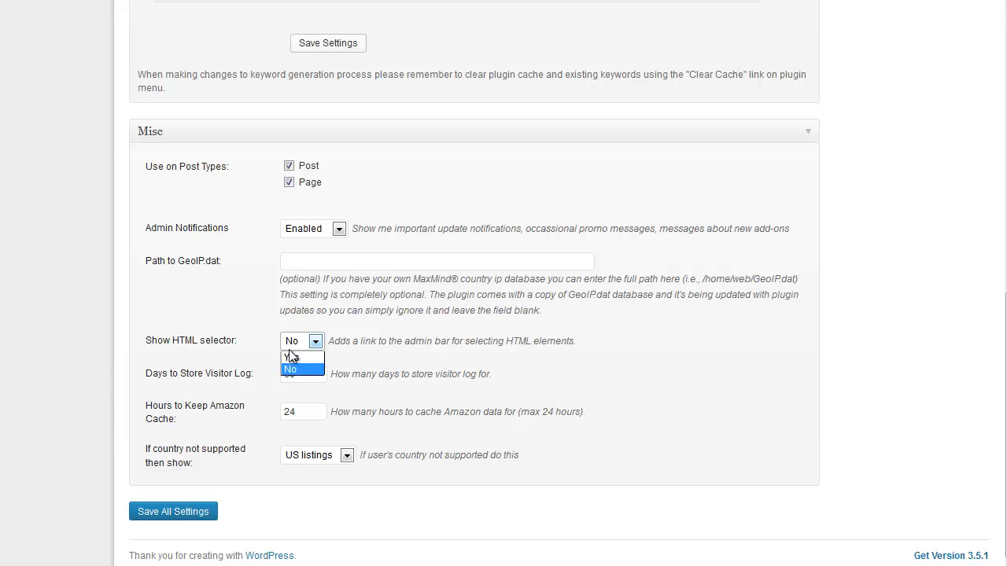
{"action": "left_click", "coordinate": [293, 357]}
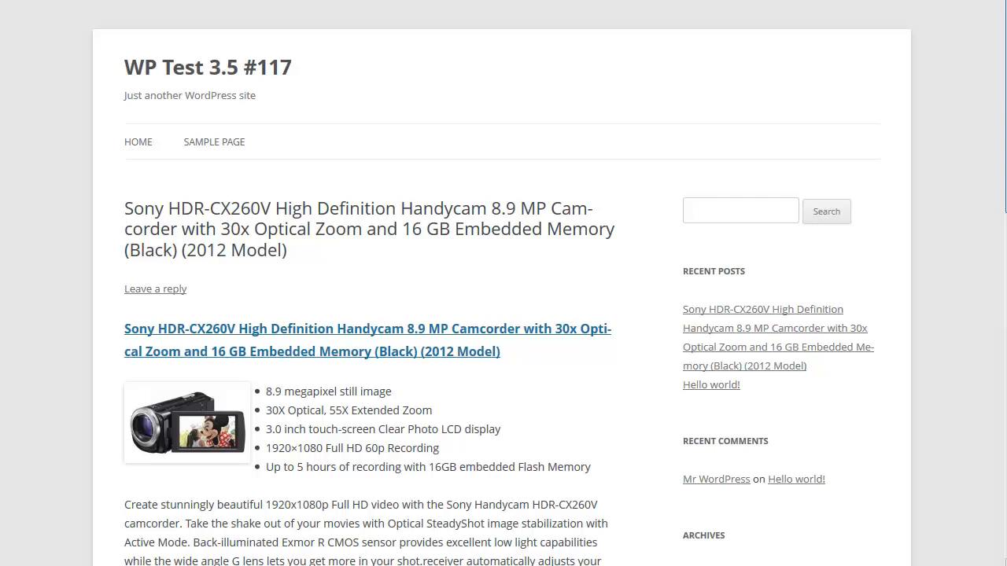
Save all Advanced settings so the saved confirmation appears.
{"action": "scroll", "scroll_direction": "down", "scroll_amount": 3}
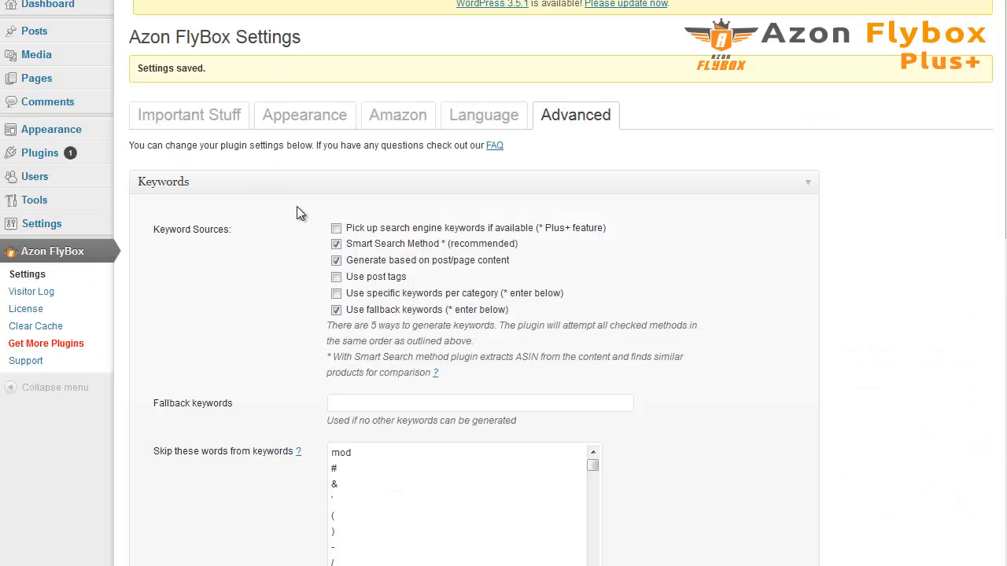
Change the Appearance Trigger Offset from 200px to 50%.
{"action": "left_click", "coordinate": [306, 115]}
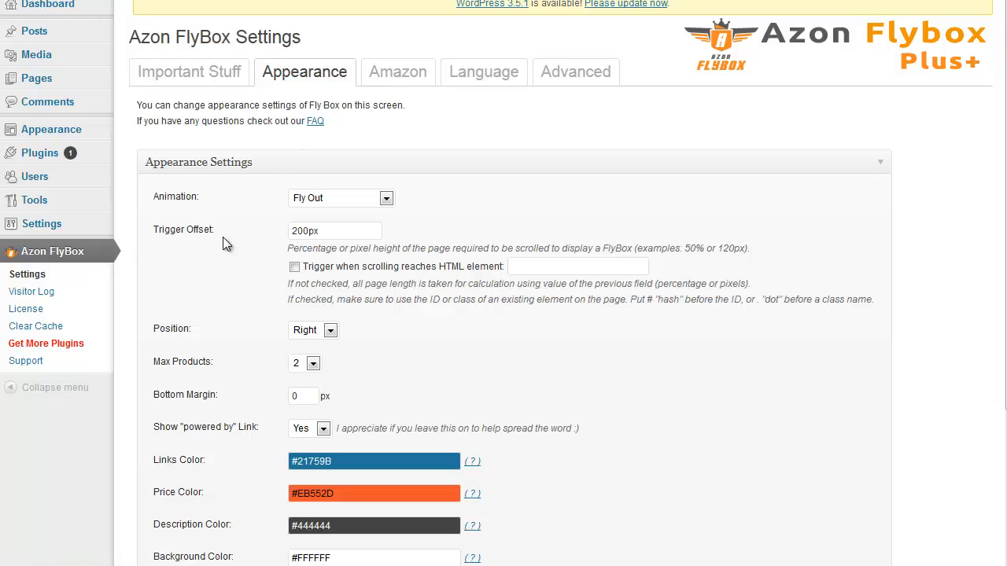
{"action": "left_click", "coordinate": [333, 230]}
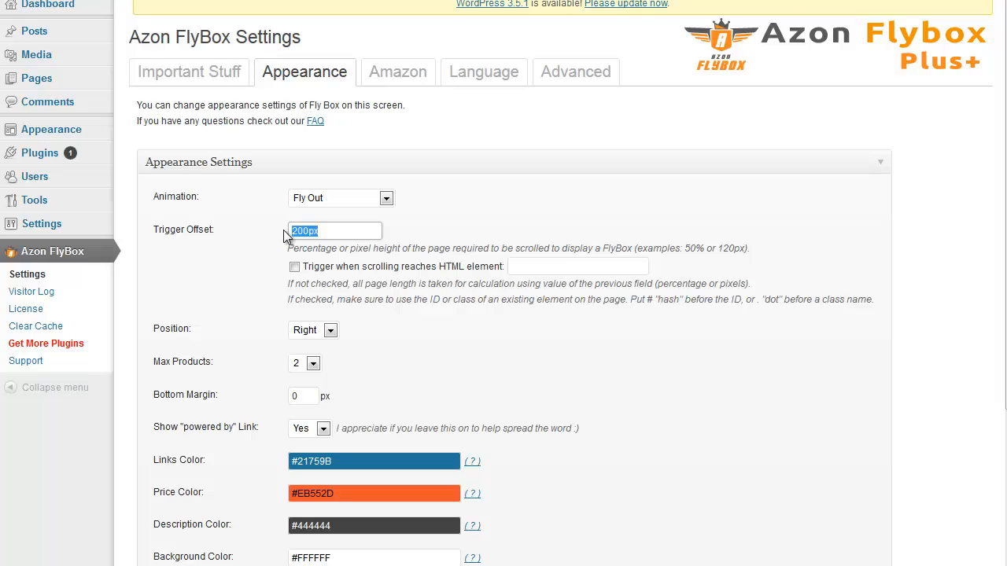
{"action": "type", "text": "50%"}
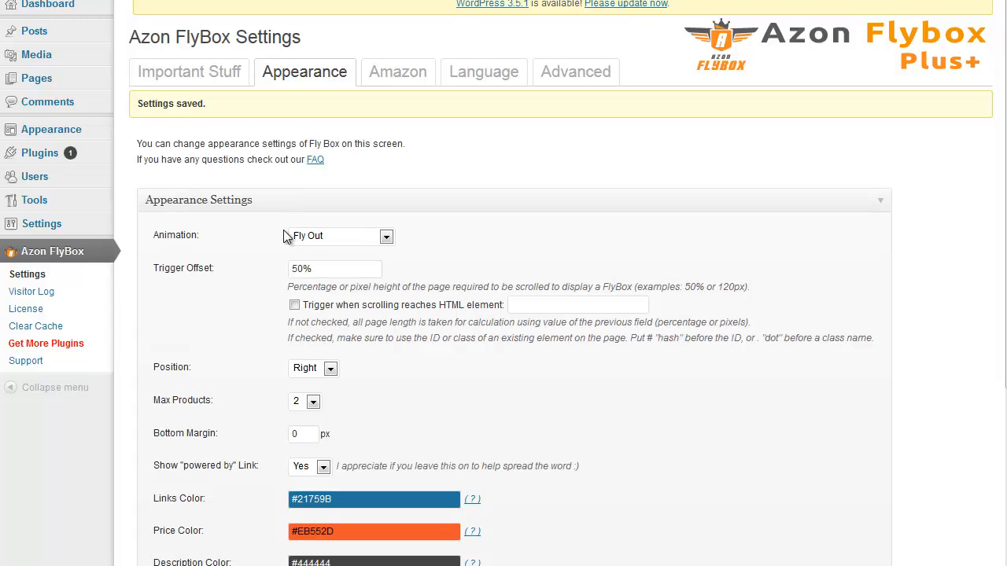
{"action": "mouse_move", "coordinate": [938, 221]}
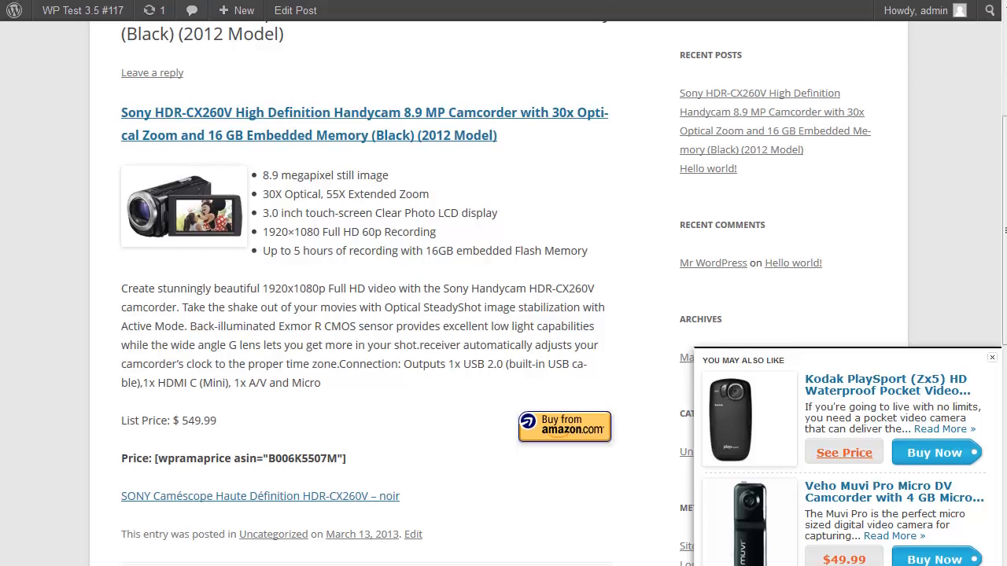
{"action": "mouse_move", "coordinate": [363, 50]}
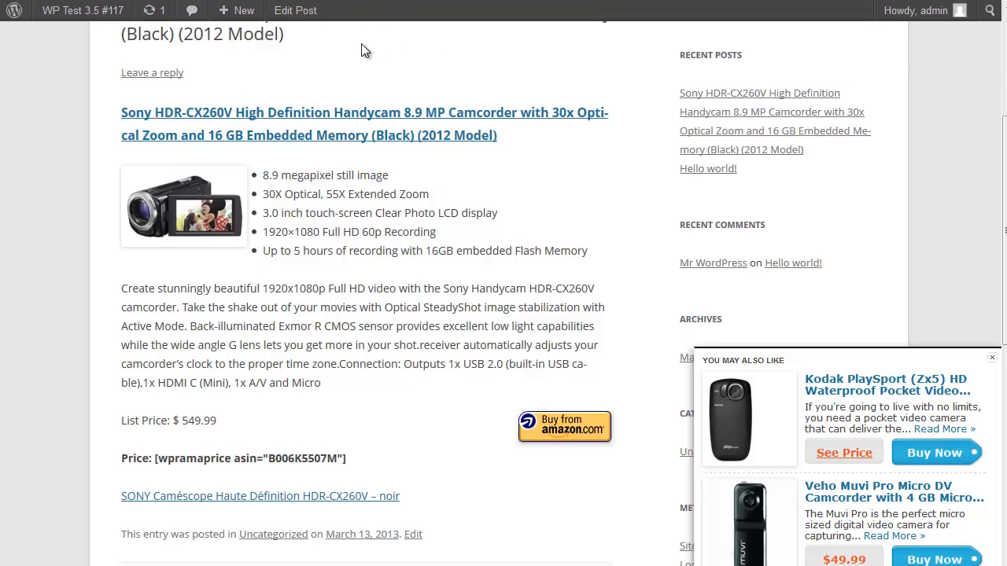
{"action": "mouse_move", "coordinate": [386, 37]}
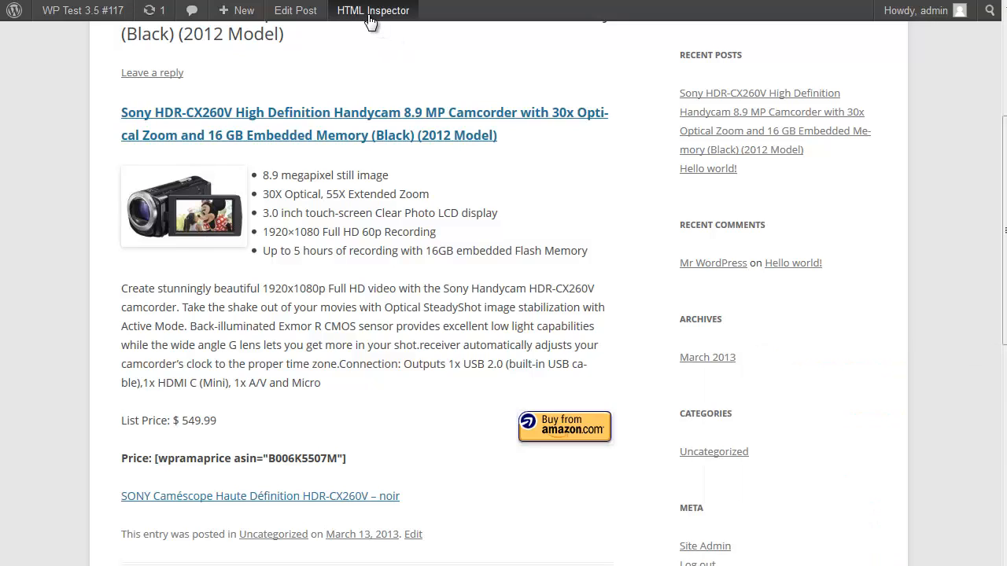
{"action": "mouse_move", "coordinate": [373, 9]}
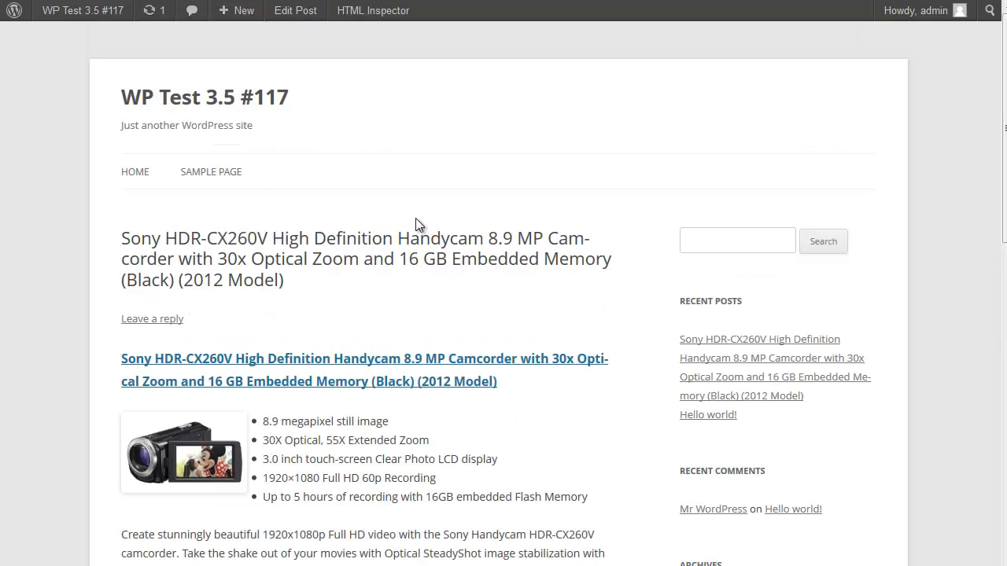
Use HTML Inspector on the Leave a Reply heading and copy its h3#reply-title selector.
{"action": "scroll", "scroll_direction": "down", "scroll_amount": 3}
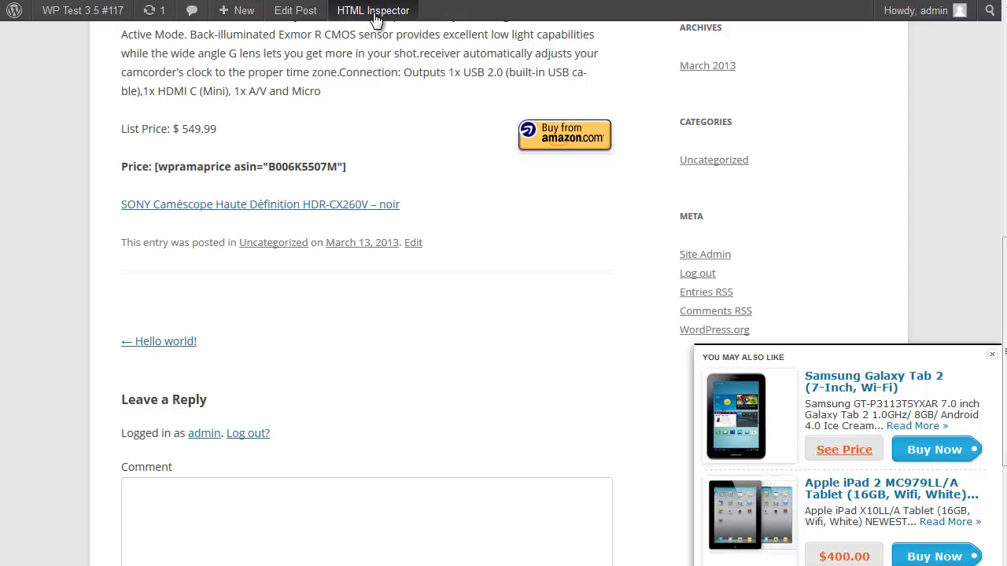
{"action": "mouse_move", "coordinate": [343, 197]}
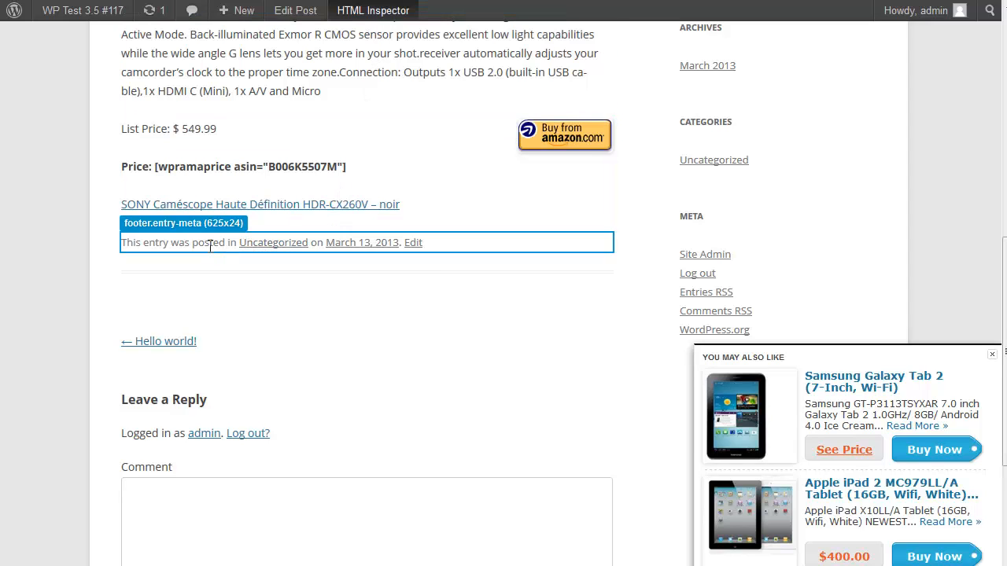
{"action": "mouse_move", "coordinate": [362, 242]}
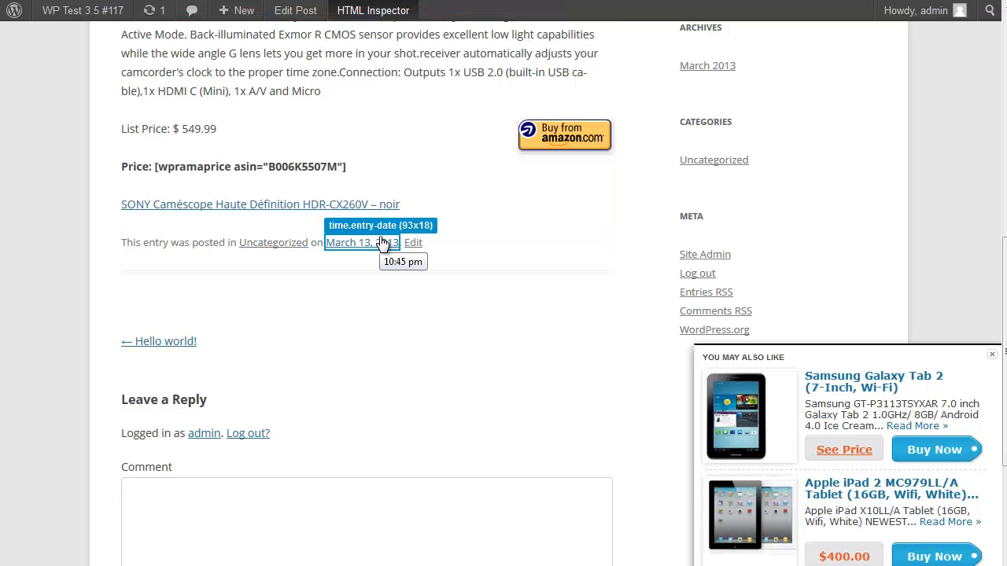
{"action": "mouse_move", "coordinate": [308, 242]}
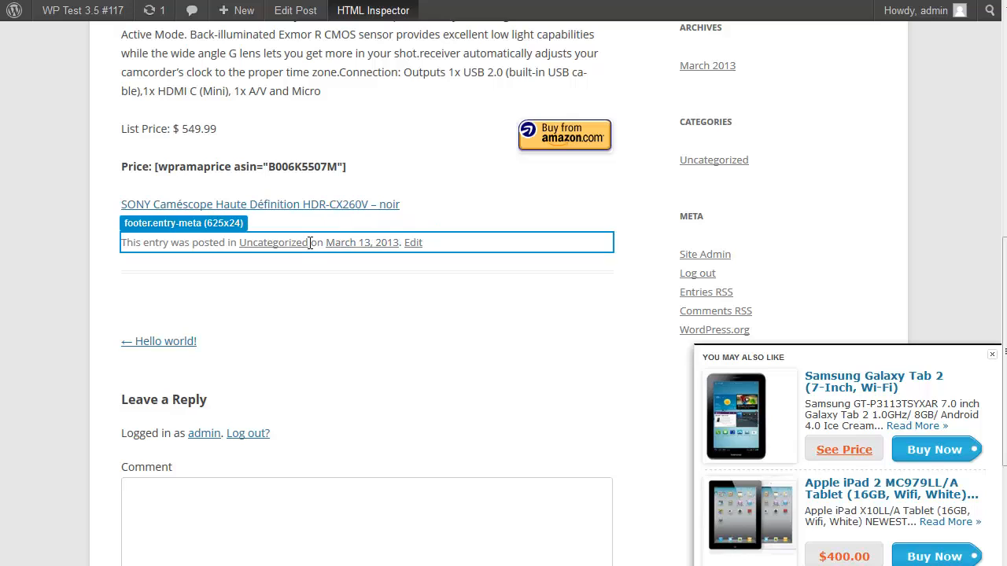
{"action": "mouse_move", "coordinate": [165, 399]}
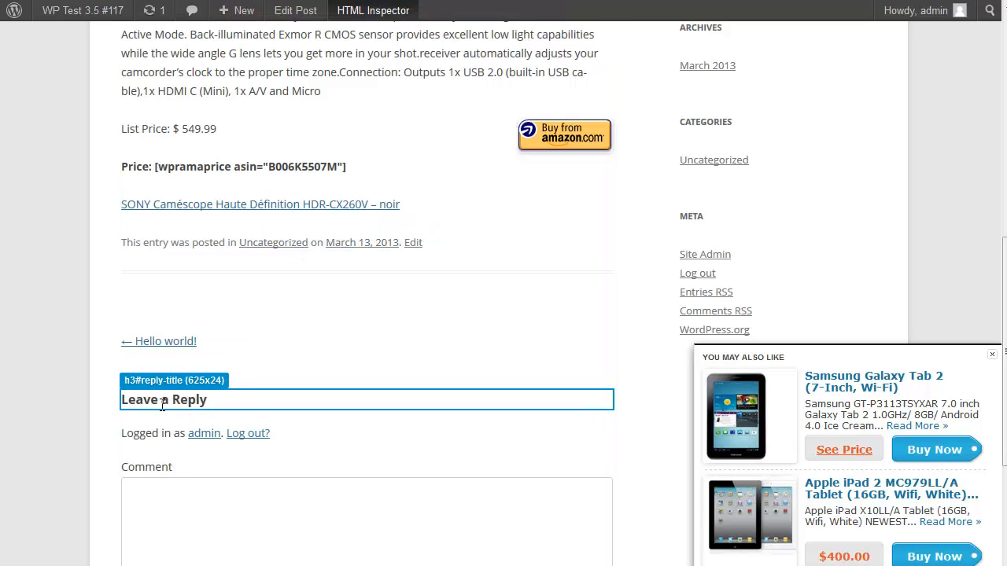
{"action": "left_click", "coordinate": [164, 400]}
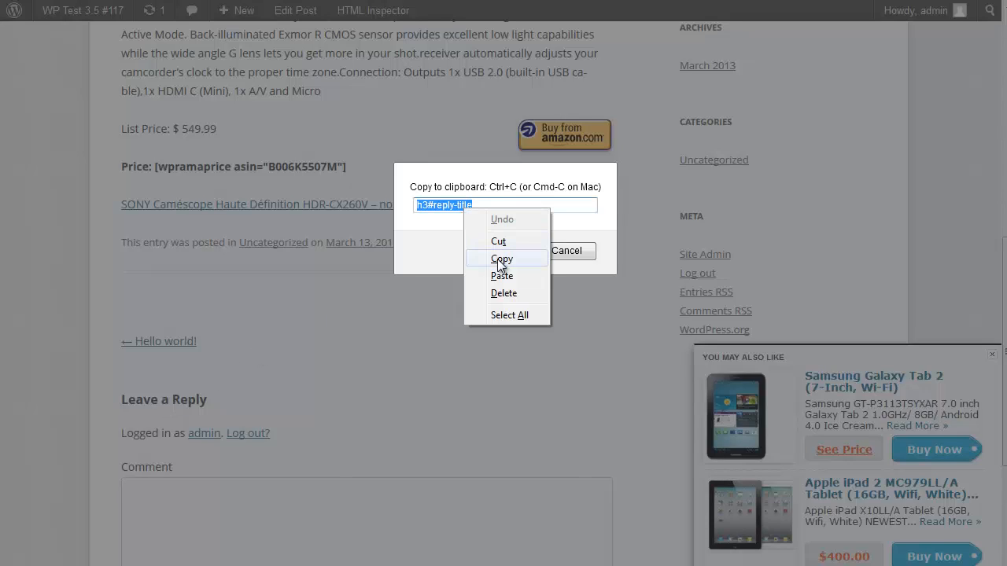
{"action": "left_click", "coordinate": [500, 258]}
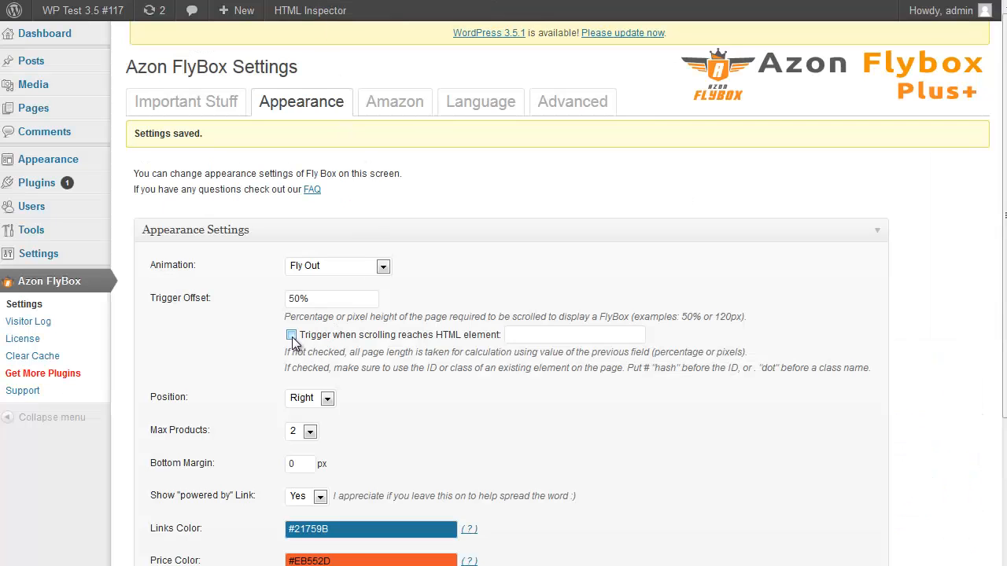
Enable Trigger when scrolling reaches HTML element with h3#reply-title entered.
{"action": "left_click", "coordinate": [292, 333]}
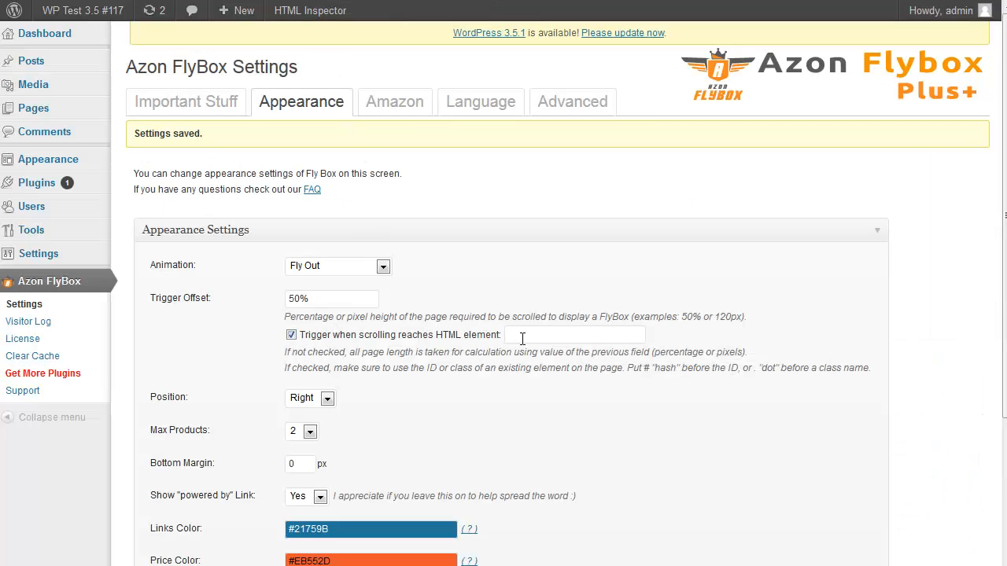
{"action": "type", "text": "h3#reply-title"}
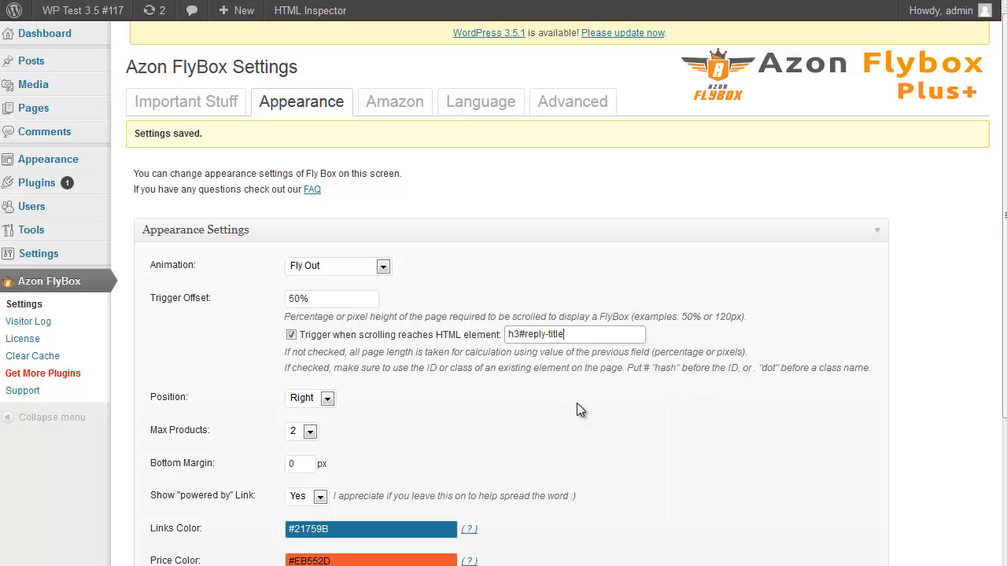
{"action": "scroll", "scroll_direction": "down", "scroll_amount": 3}
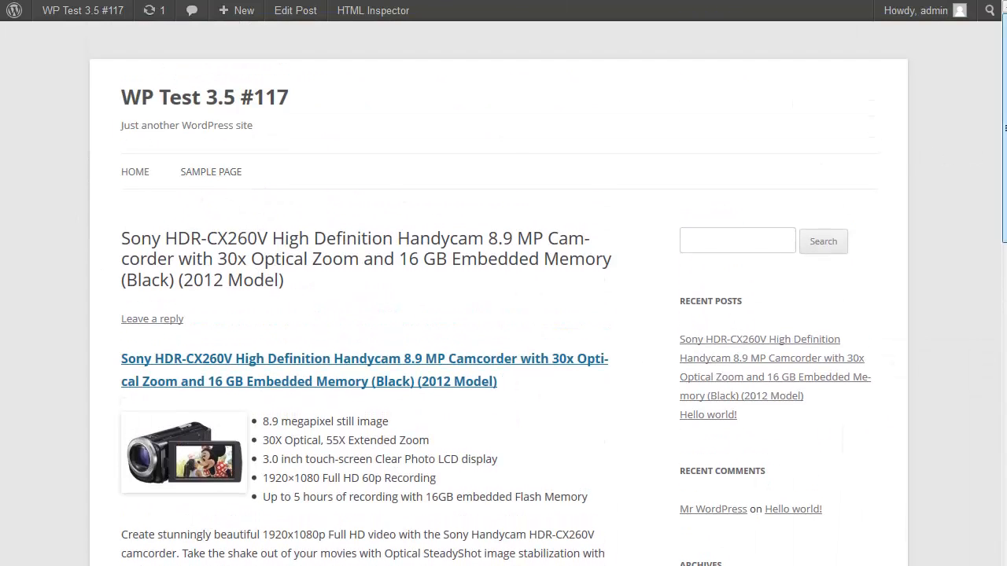
Scroll the live post until the FlyBox pops up near the reply area.
{"action": "scroll", "scroll_direction": "down", "scroll_amount": 3}
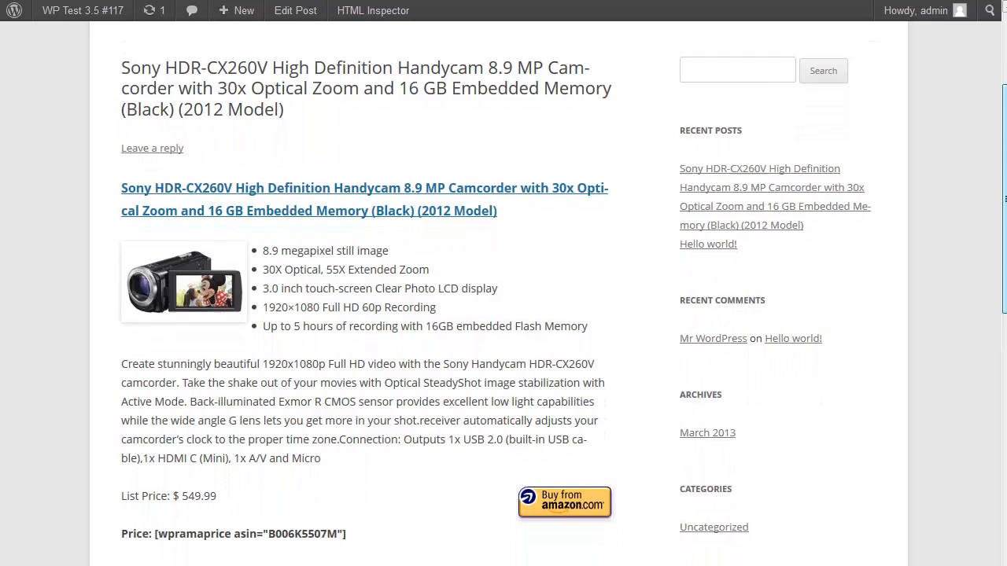
{"action": "scroll", "scroll_direction": "down", "scroll_amount": 3}
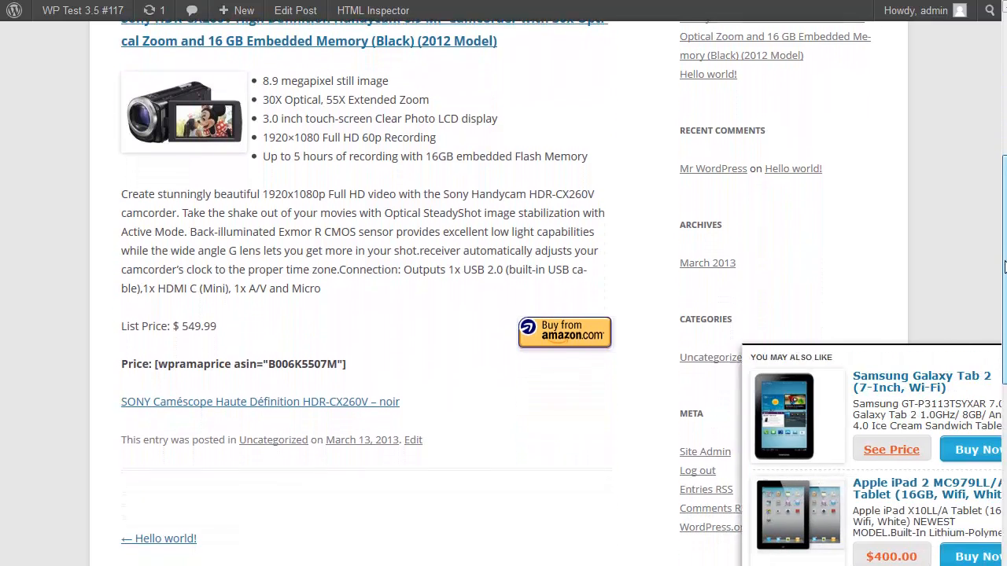
{"action": "scroll", "scroll_direction": "down", "scroll_amount": 3}
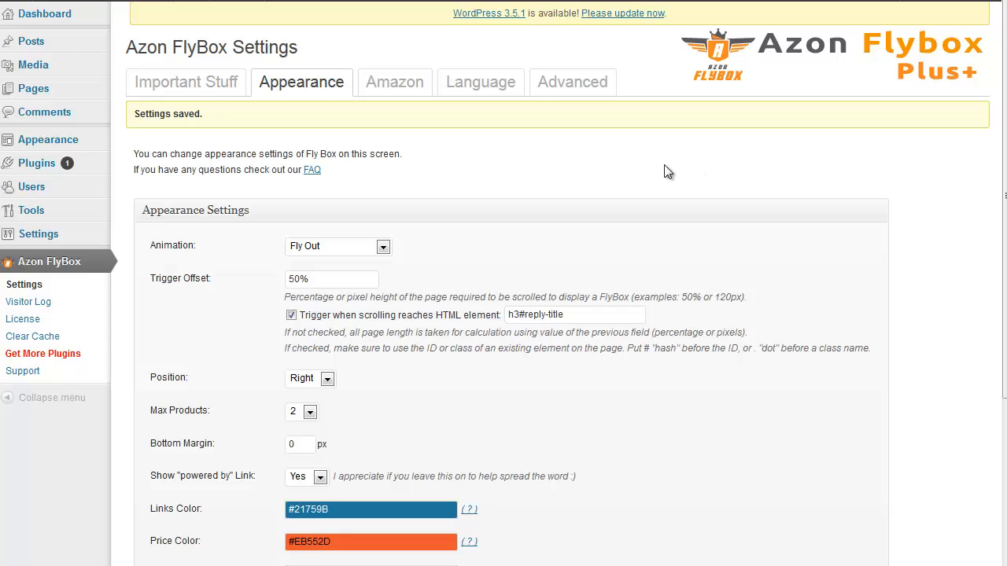
{"action": "mouse_move", "coordinate": [465, 165]}
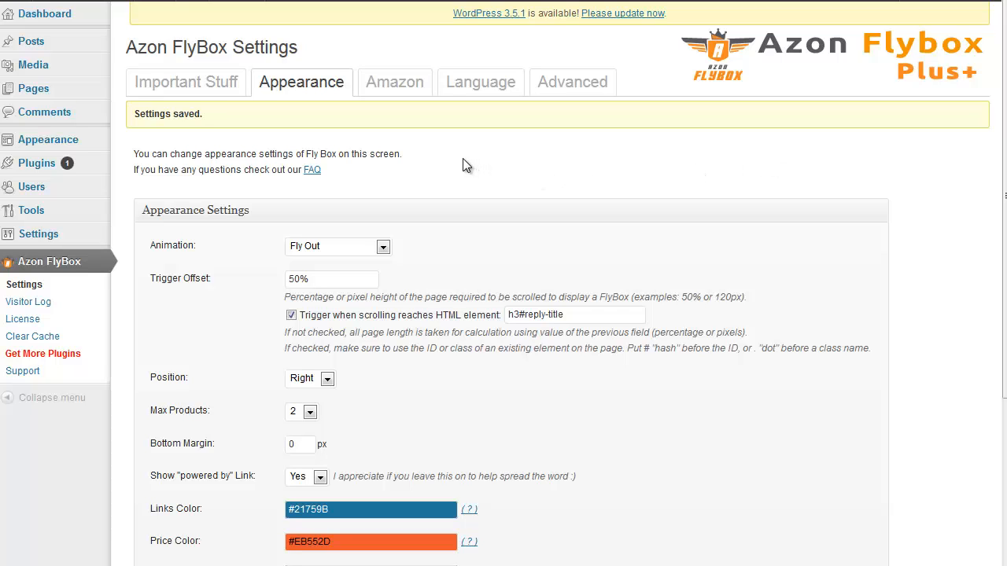
{"action": "mouse_move", "coordinate": [447, 155]}
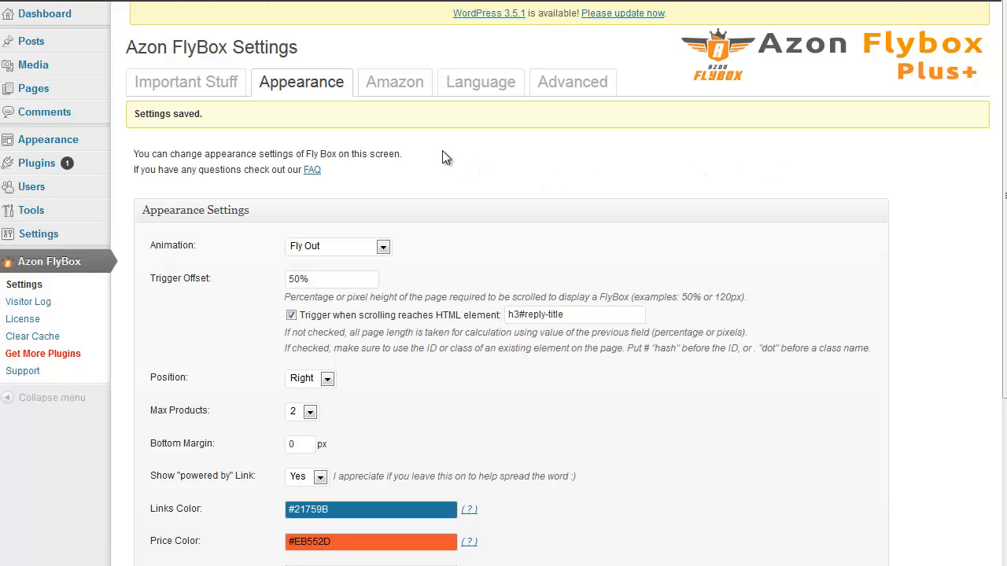